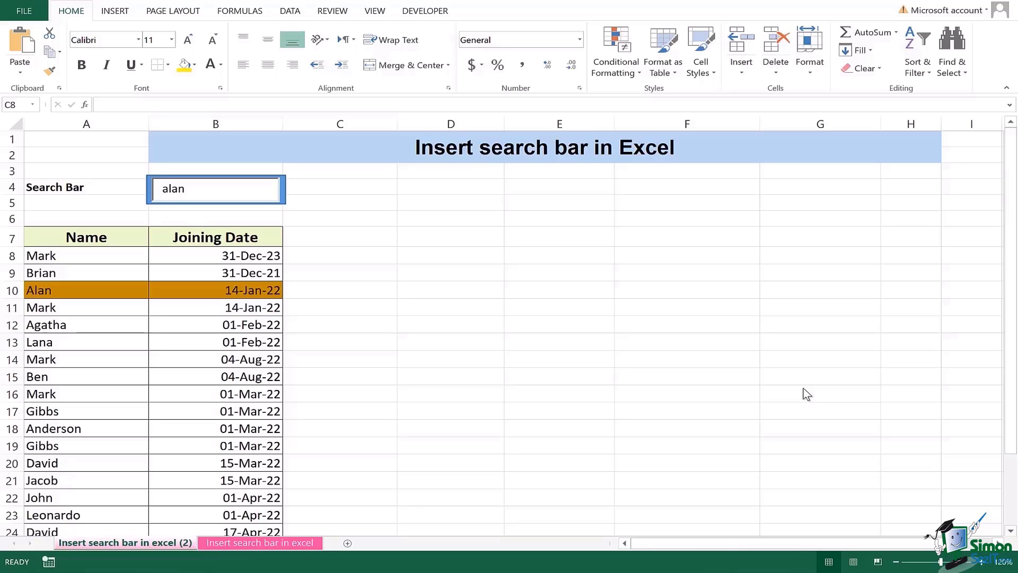
mouse_move(800, 388)
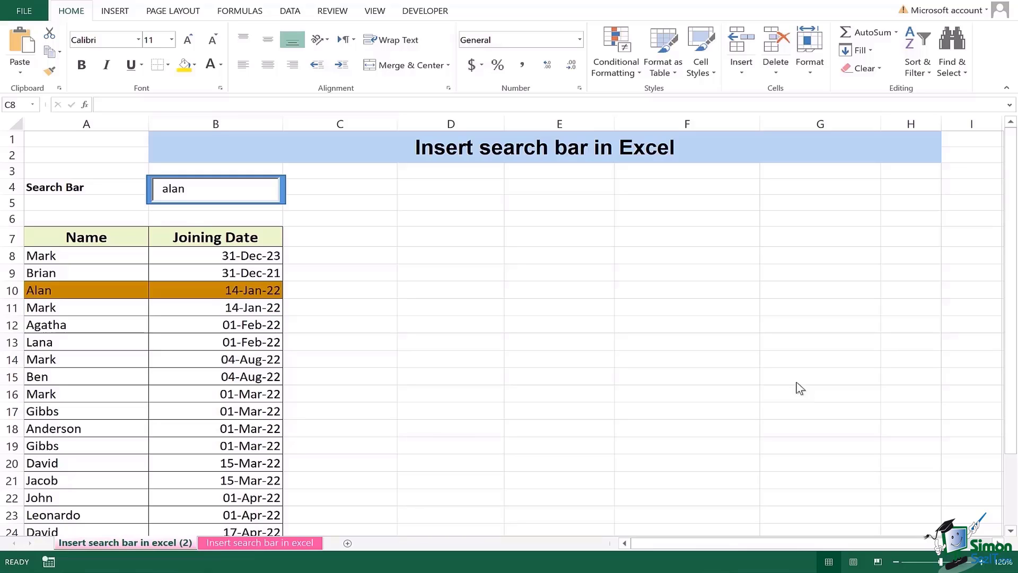
mouse_move(441, 28)
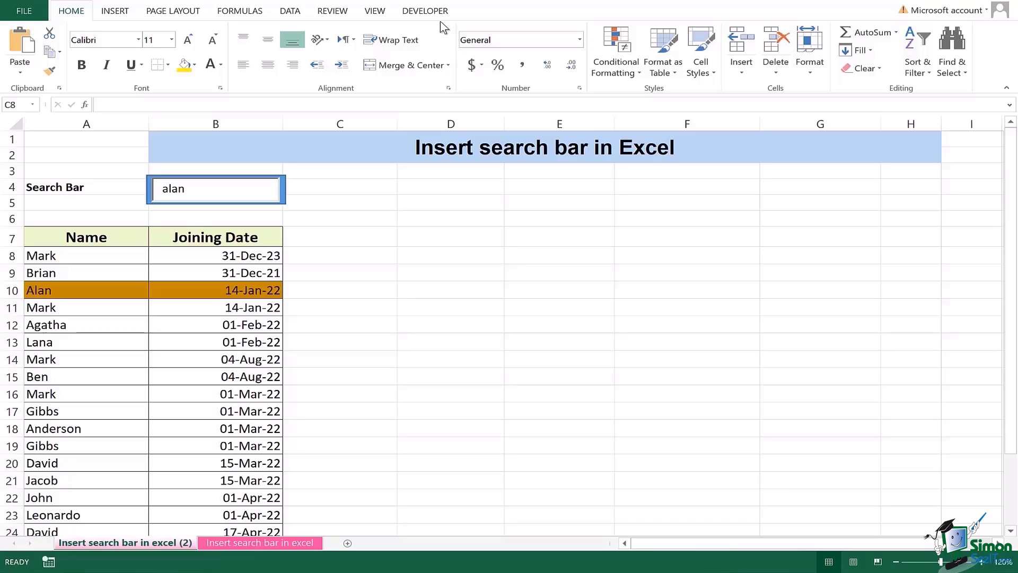
mouse_move(548, 88)
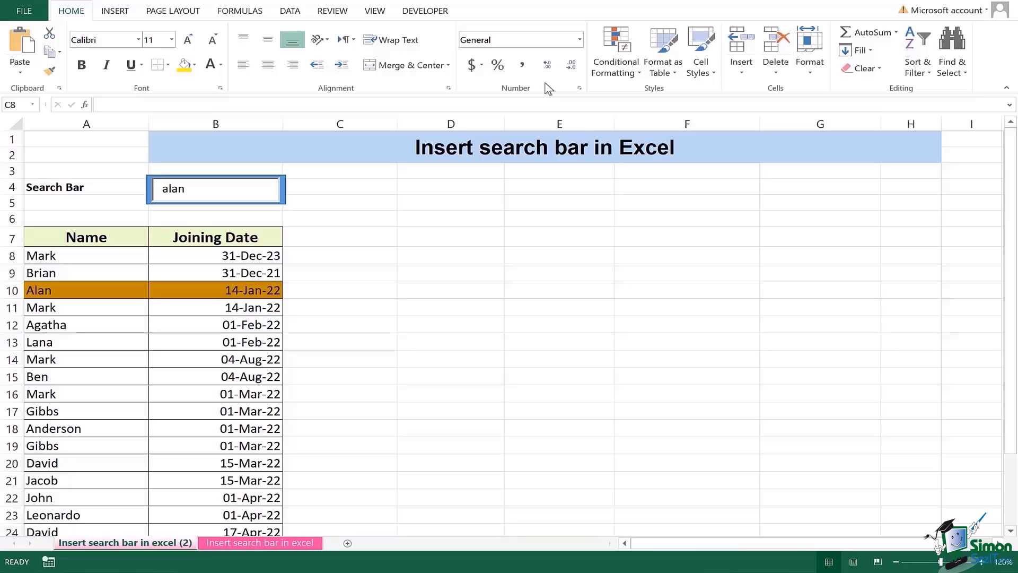
Step: Review the Customize the Ribbon settings and close them unchanged
right_click(547, 88)
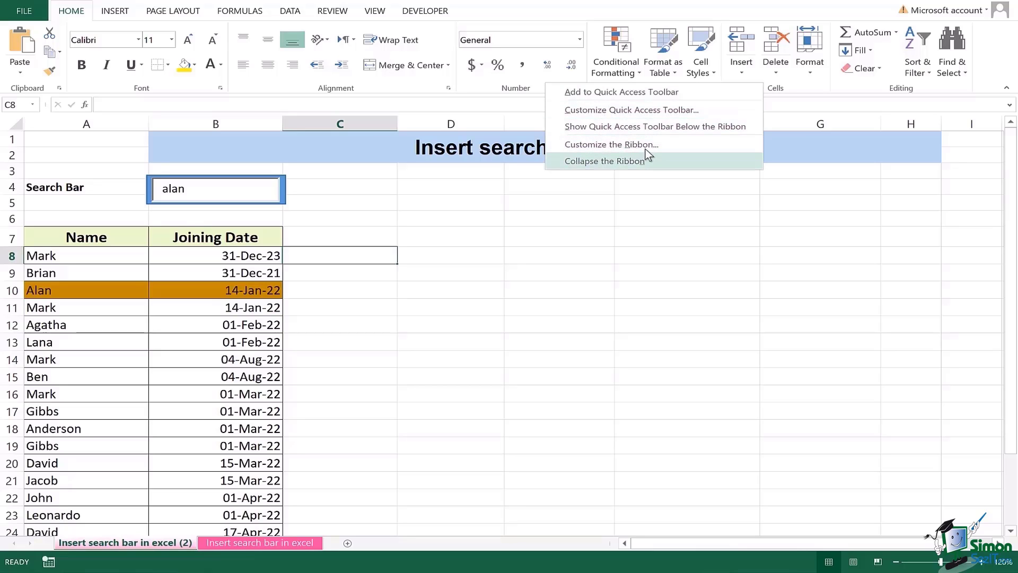
left_click(611, 144)
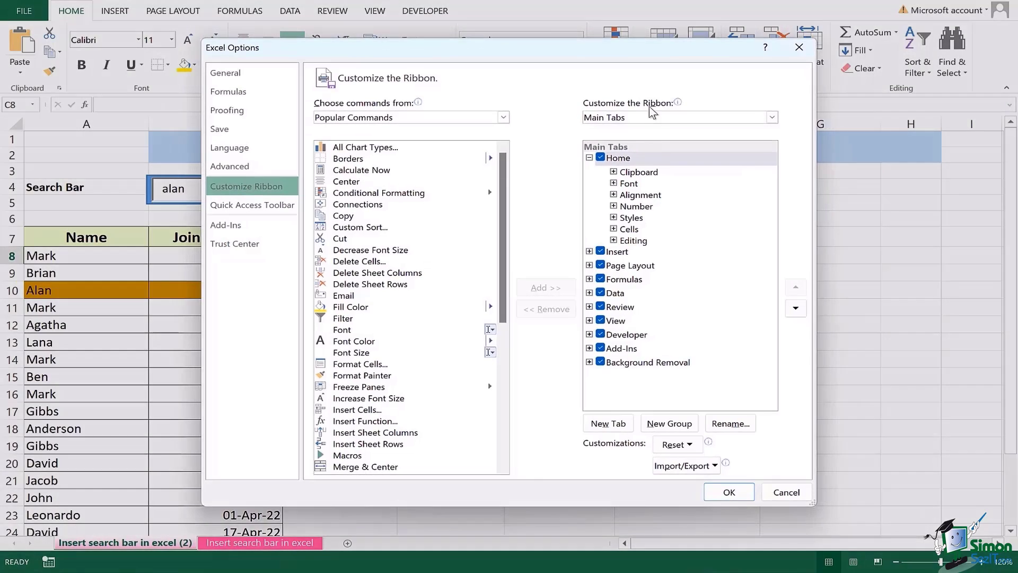
mouse_move(577, 314)
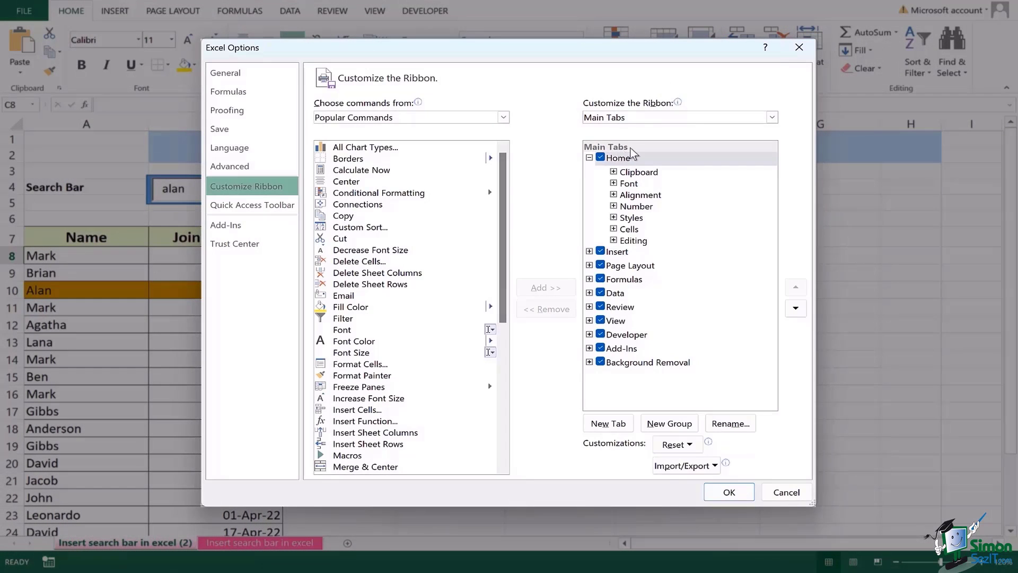
mouse_move(642, 343)
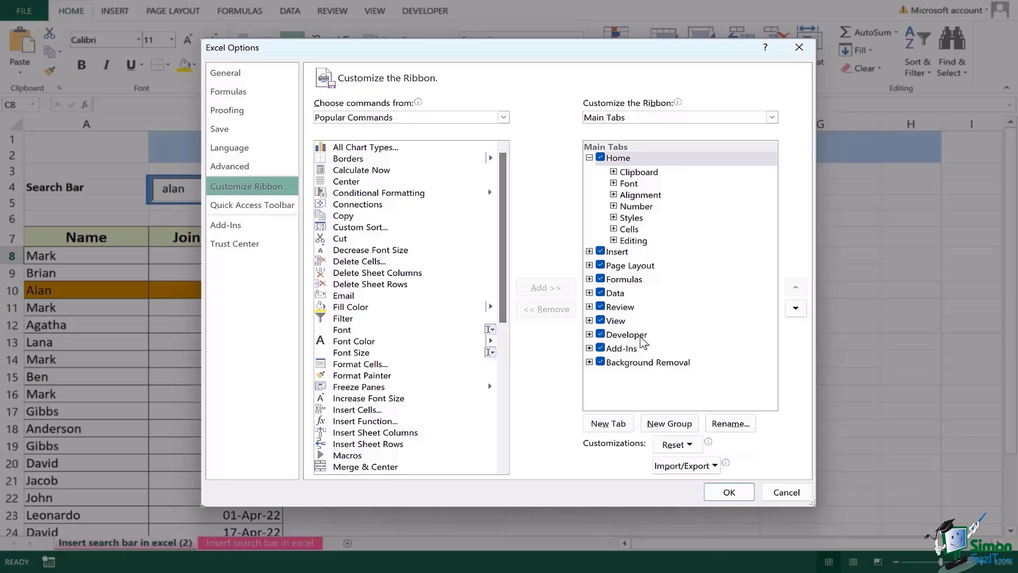
mouse_move(636, 343)
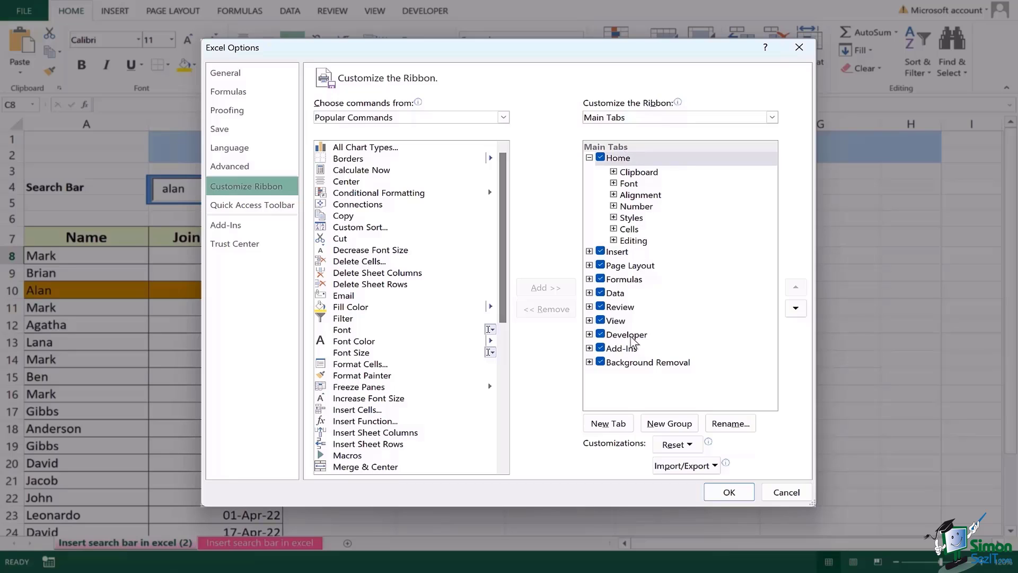
mouse_move(626, 328)
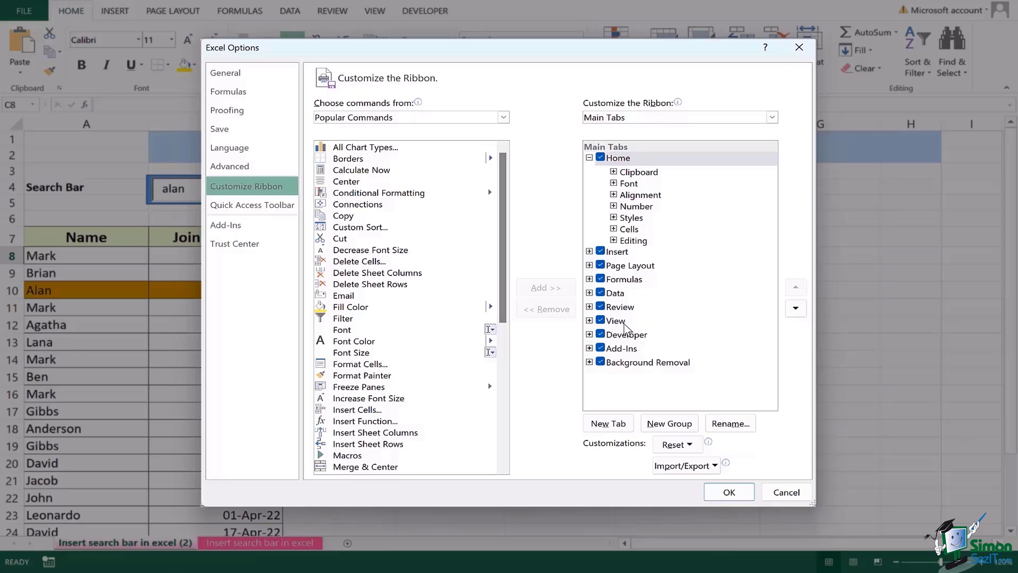
mouse_move(771, 499)
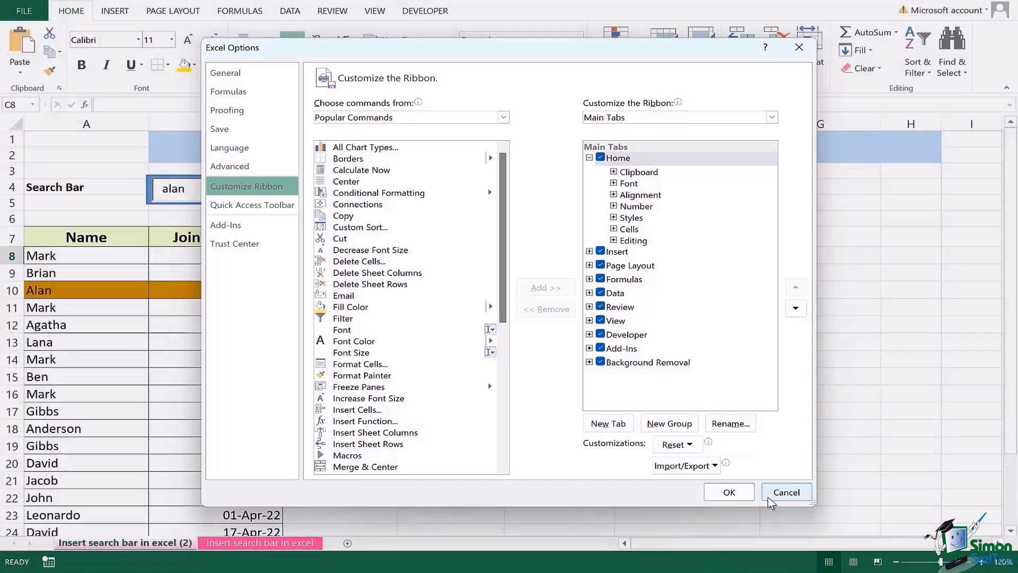
left_click(785, 491)
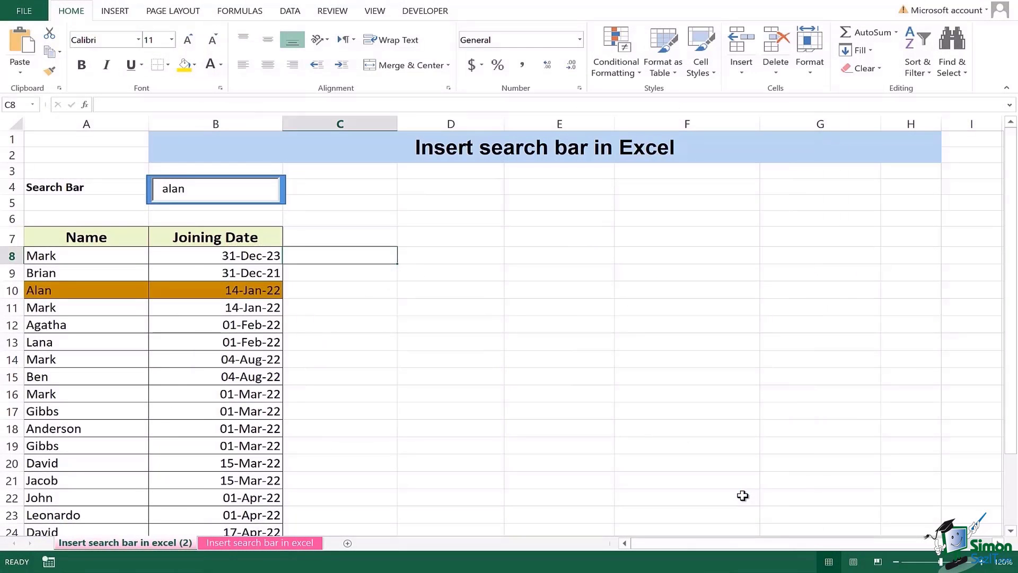
mouse_move(440, 22)
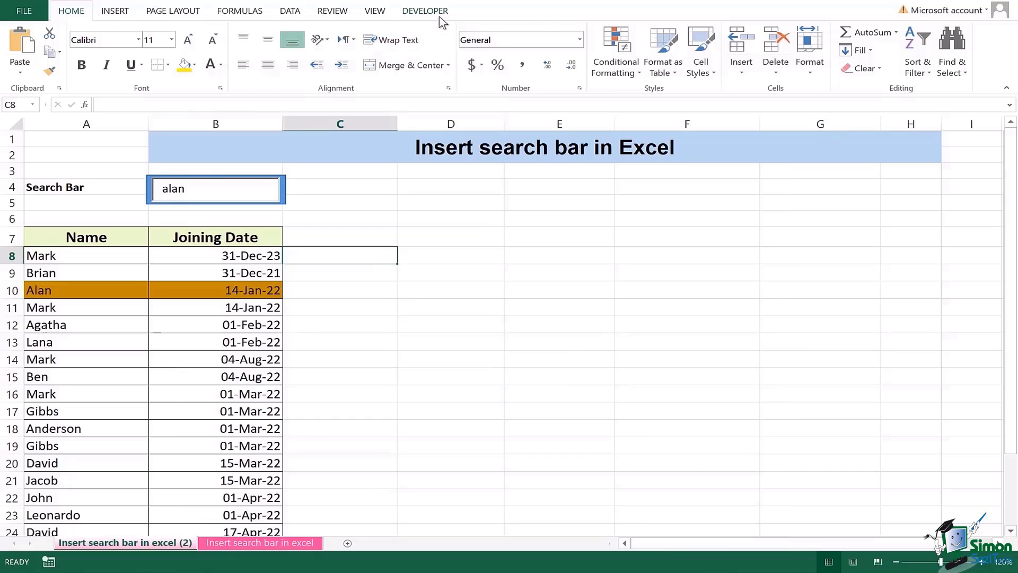
Step: Try the search box with 'ben' then 'ma' so the matching name rows highlight red
left_click(424, 11)
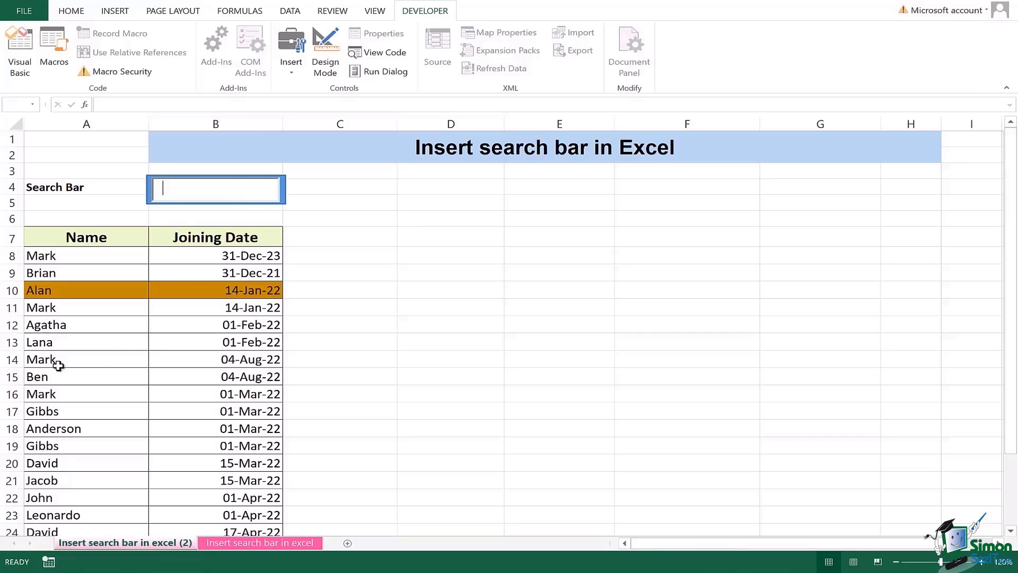
mouse_move(36, 381)
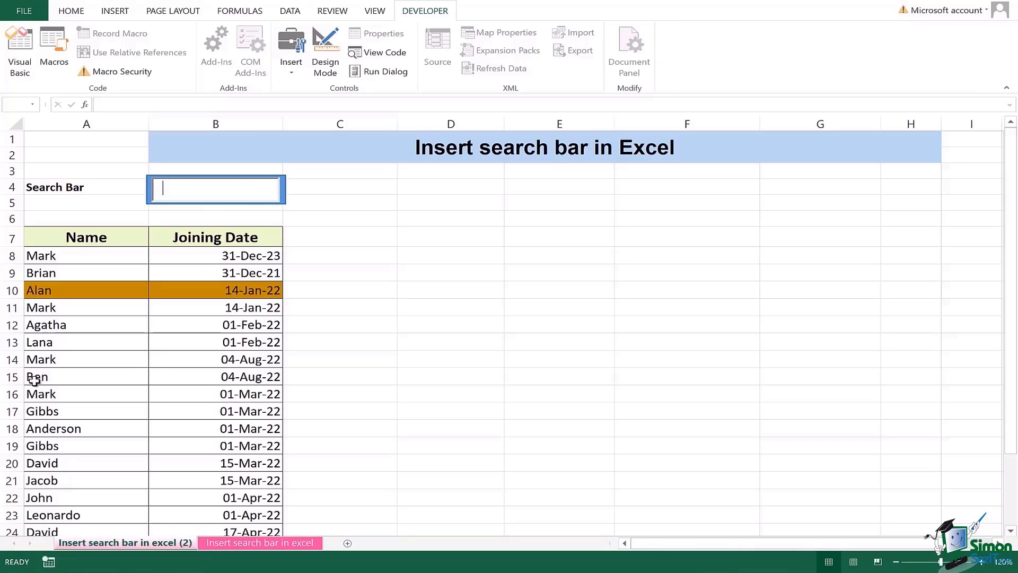
type("ben")
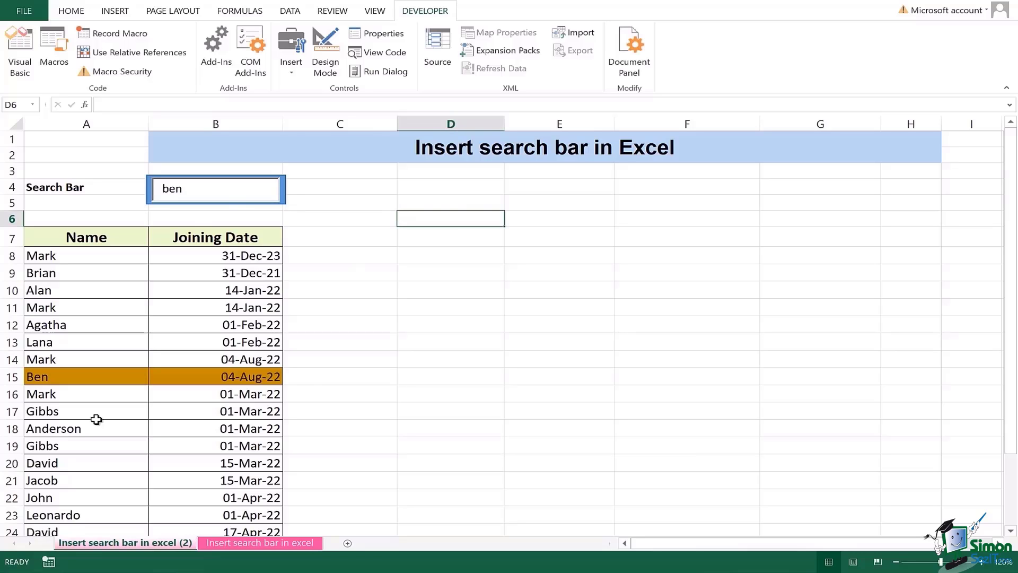
scroll("down", 3)
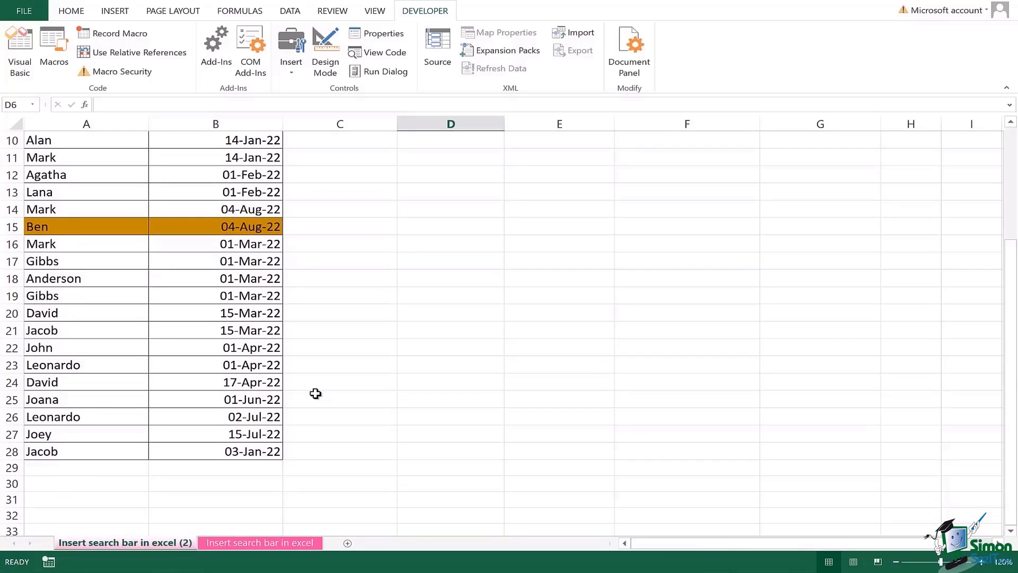
scroll("up", 3)
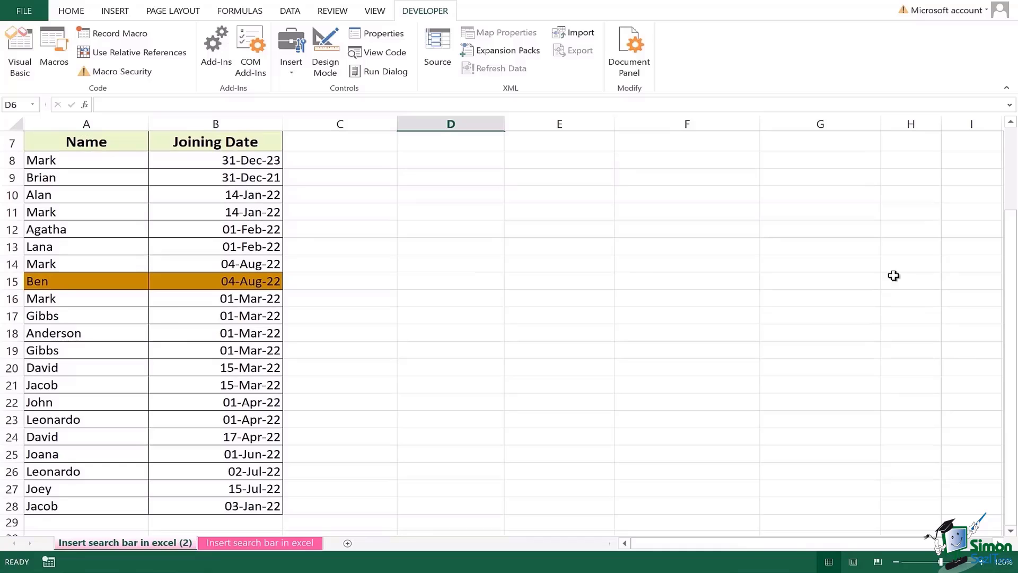
scroll("up", 3)
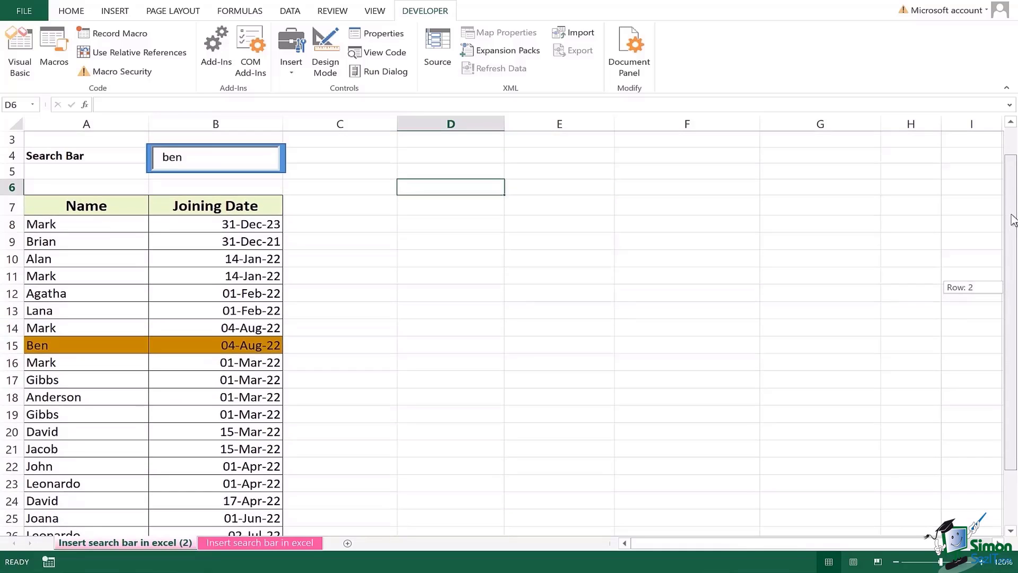
scroll("up", 3)
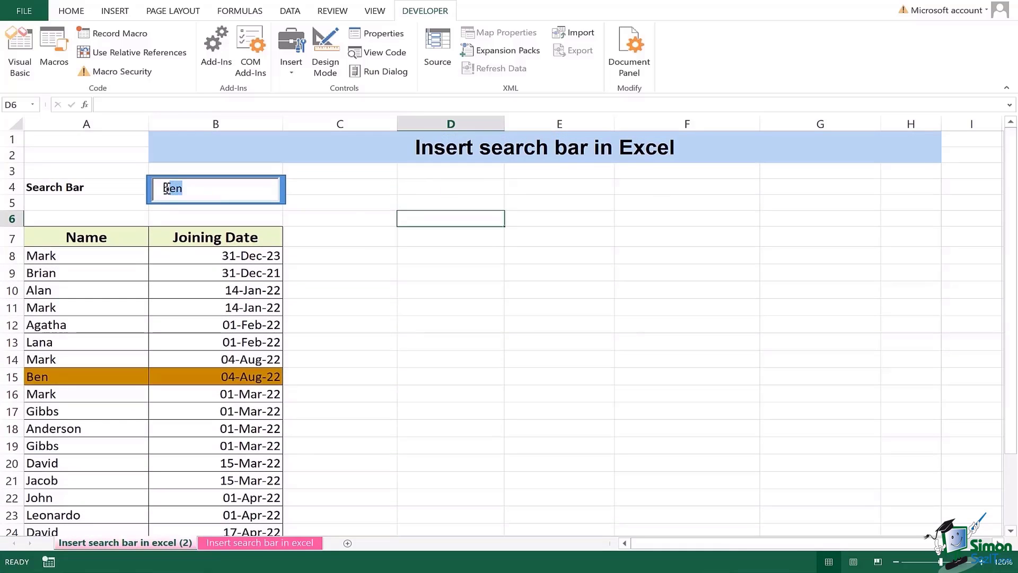
type("mark")
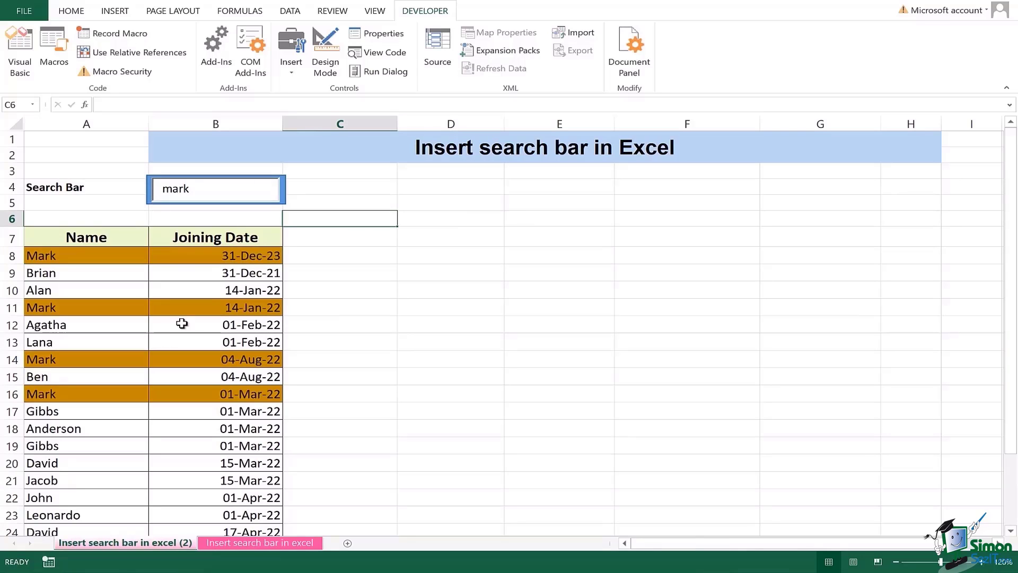
mouse_move(255, 288)
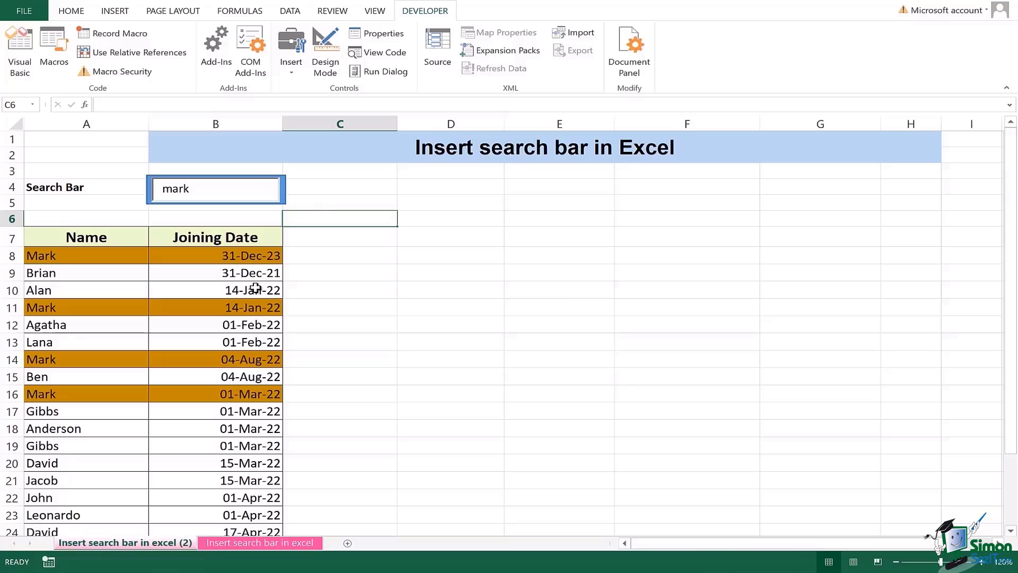
mouse_move(239, 412)
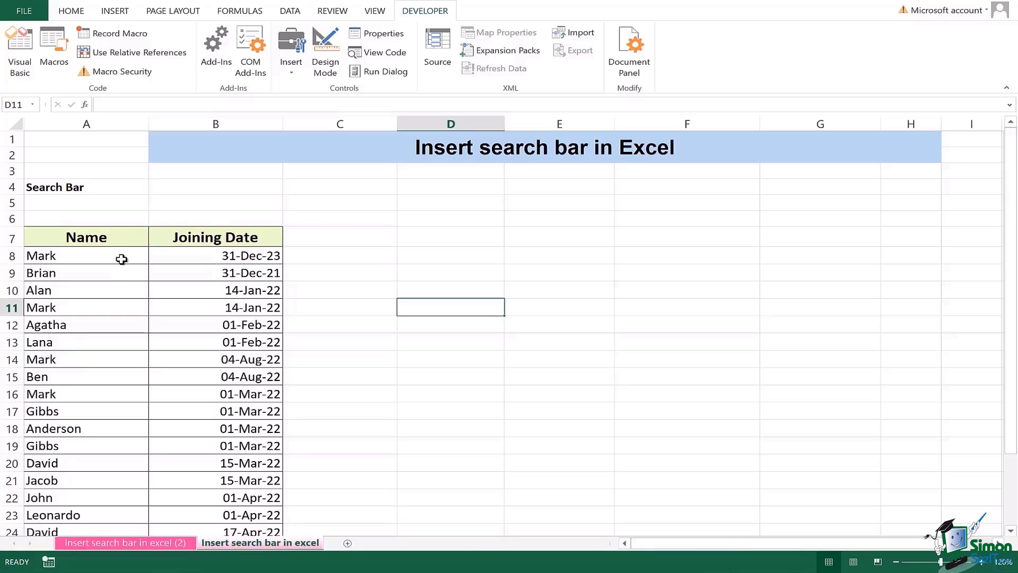
Step: Draw a blue rounded rectangle across B4:D5 beside the Search Bar label
left_click(85, 256)
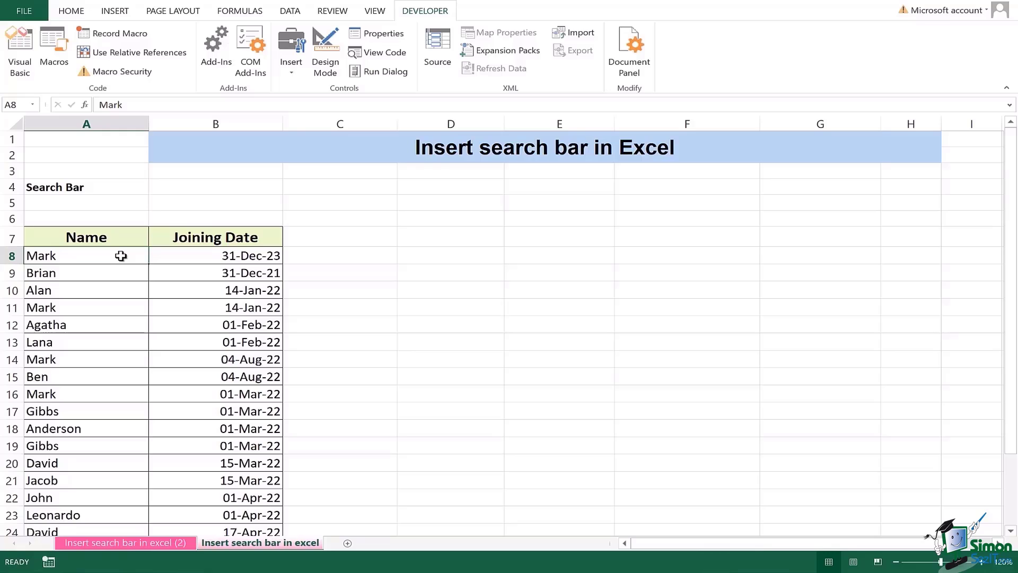
left_click(215, 187)
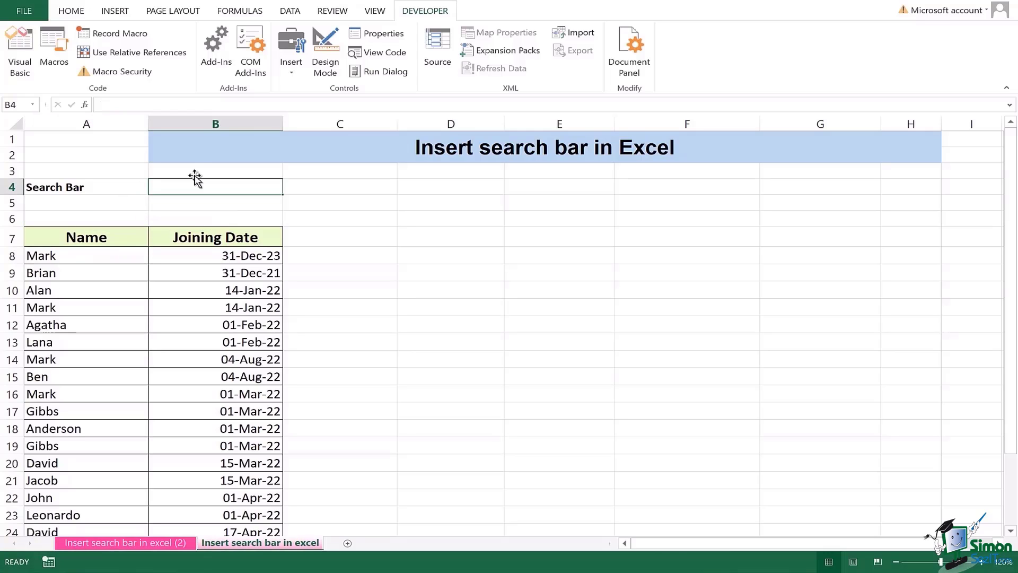
left_click(115, 11)
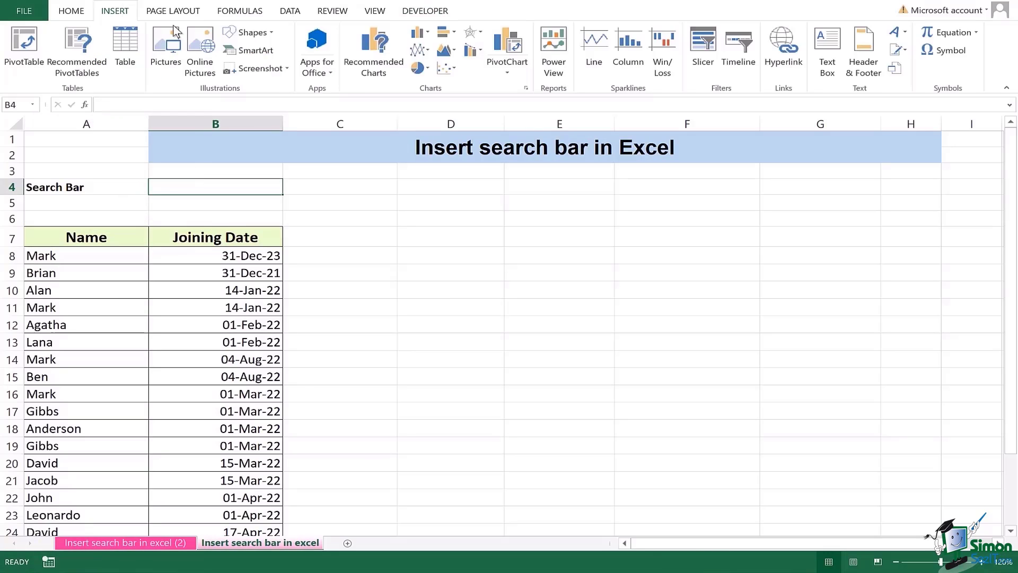
left_click(248, 32)
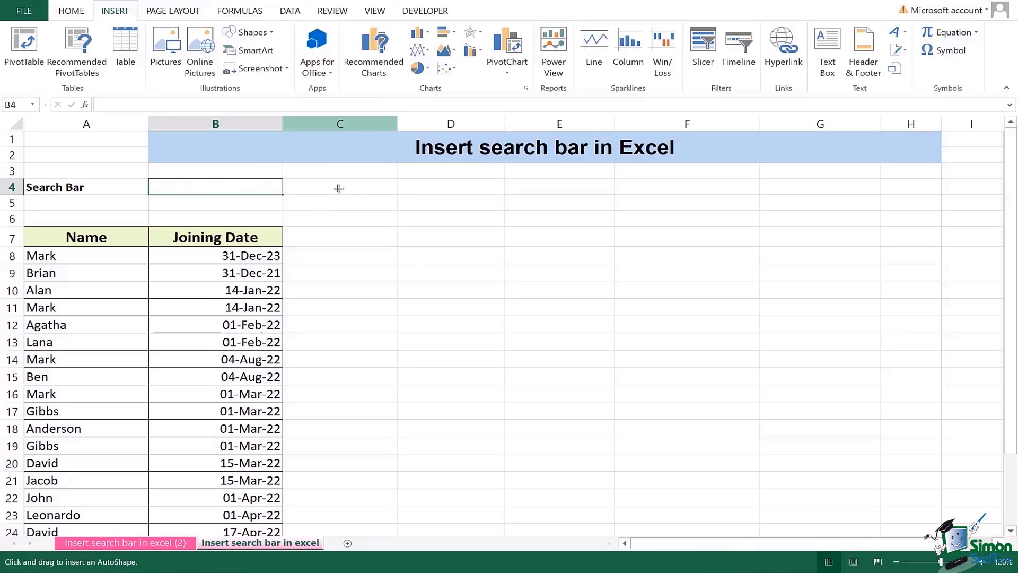
left_click_drag(150, 177, 293, 198)
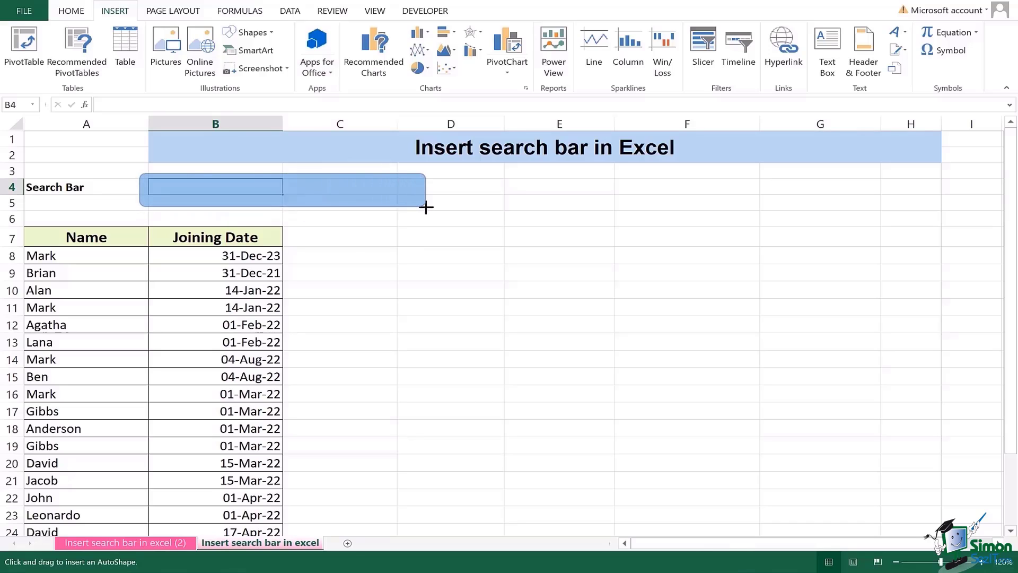
left_click_drag(141, 175, 434, 208)
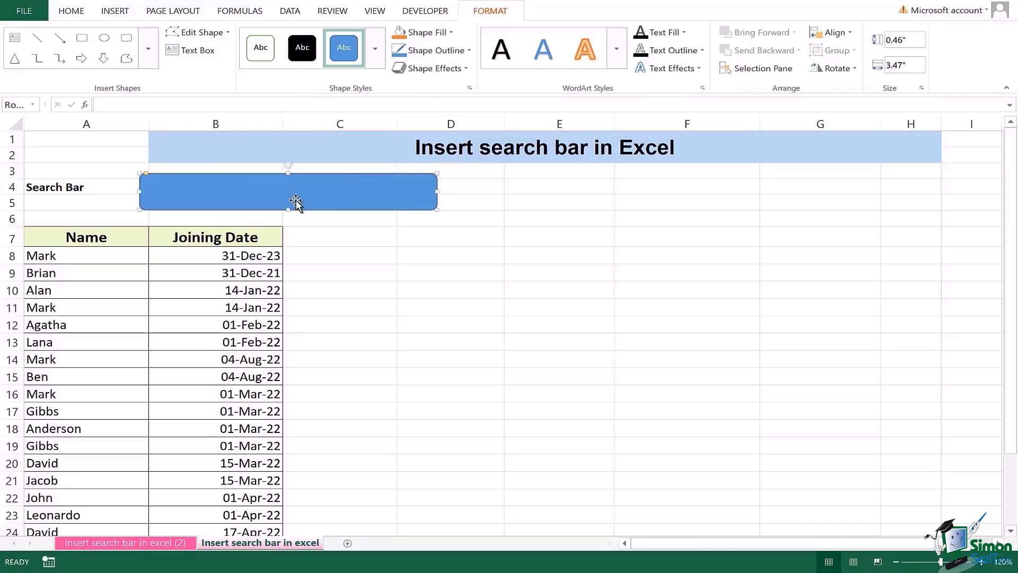
mouse_move(292, 140)
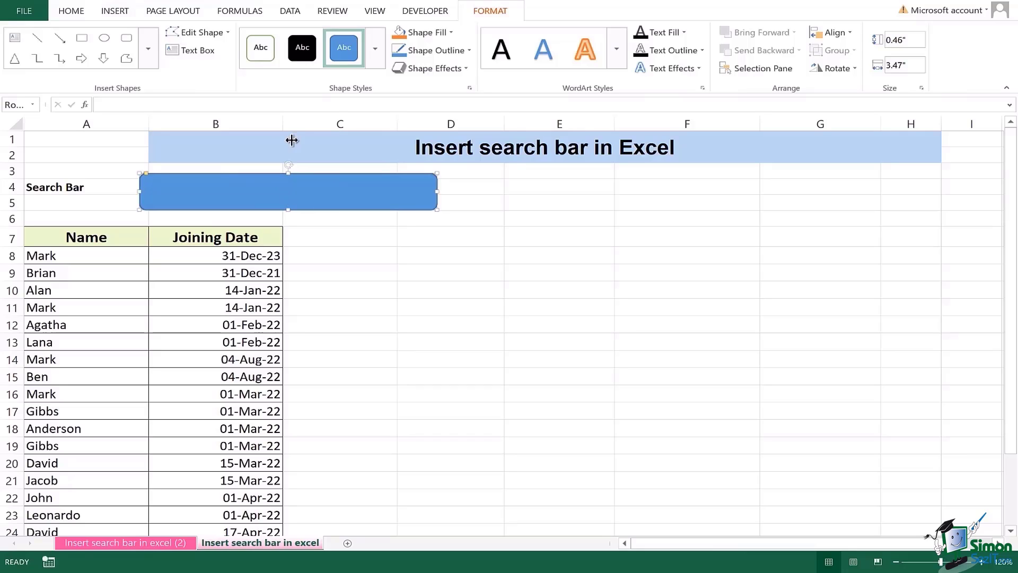
Step: Give the rounded rectangle a thin outline-only style with no fill
left_click(261, 48)
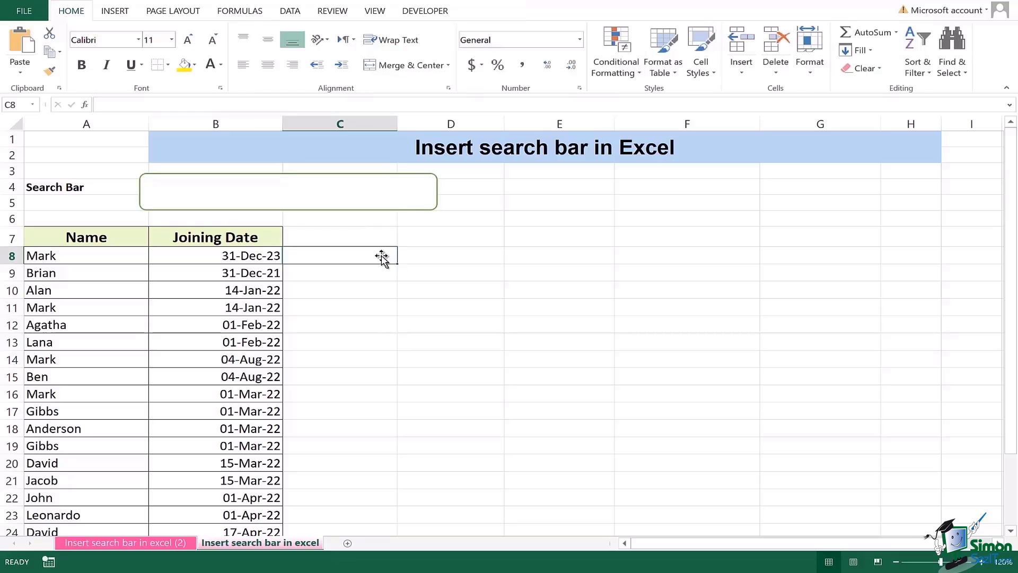
left_click(287, 191)
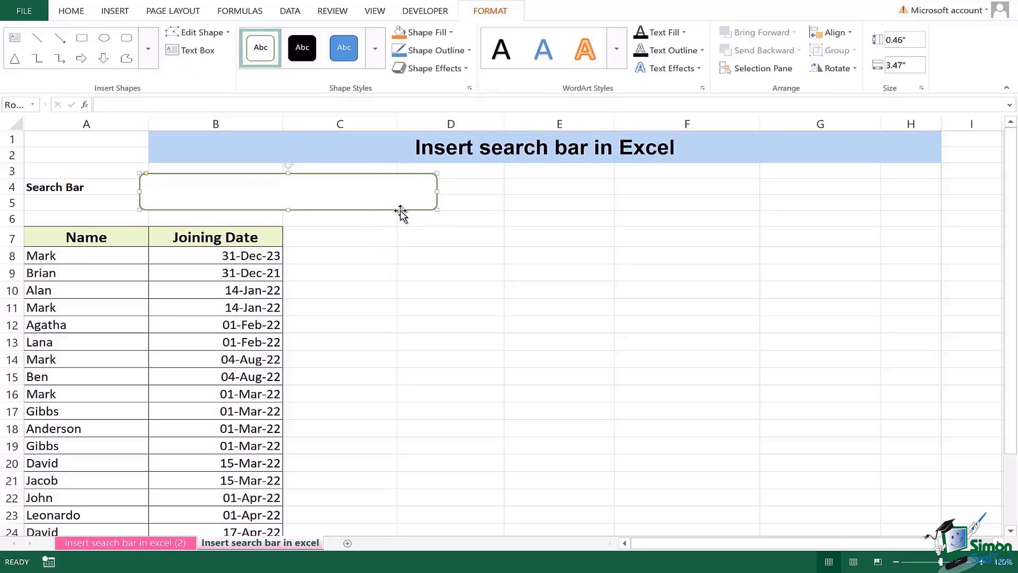
mouse_move(459, 99)
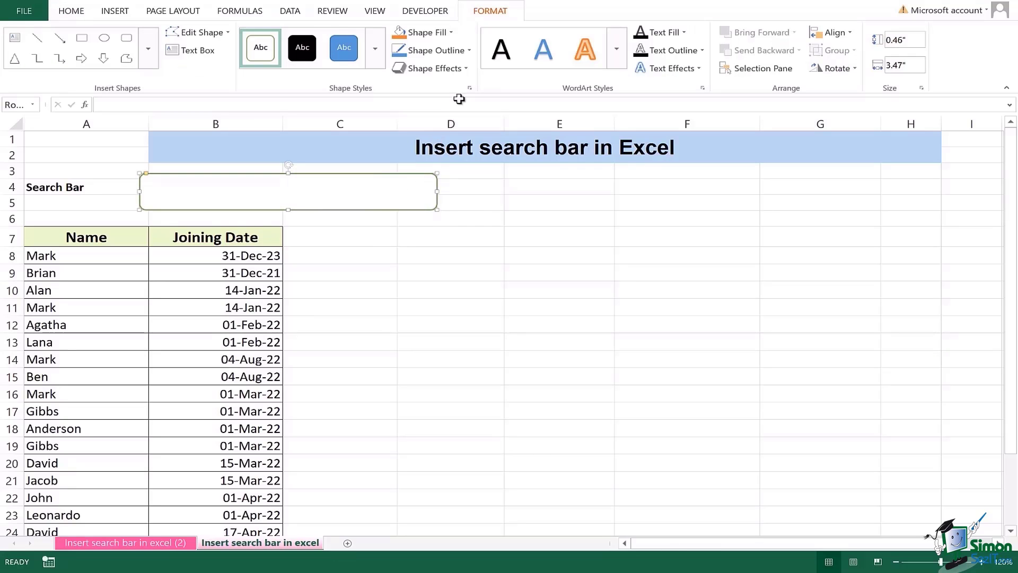
Step: Show the Developer tools to reach the form and ActiveX controls
left_click(531, 10)
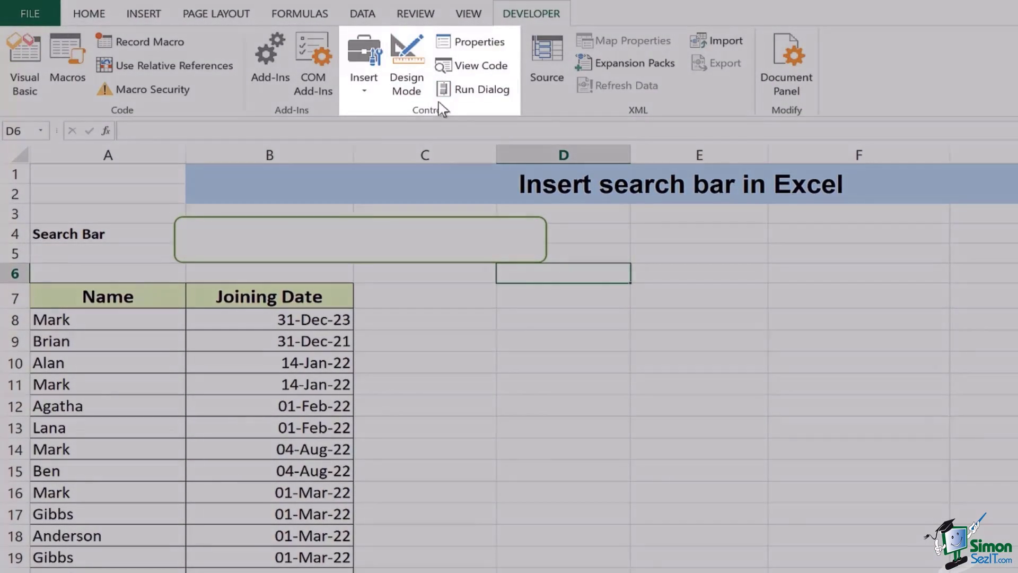
mouse_move(407, 82)
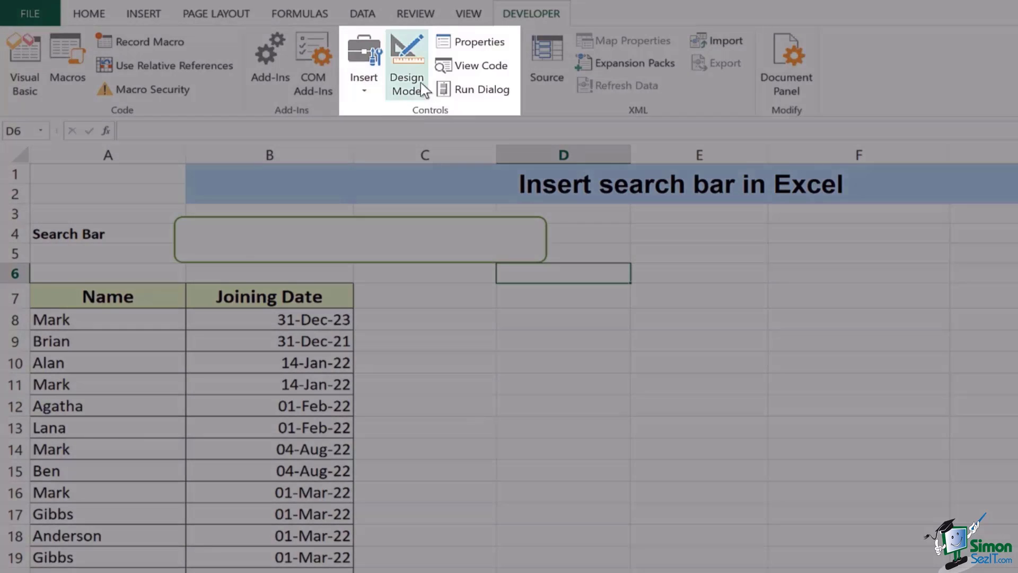
mouse_move(364, 77)
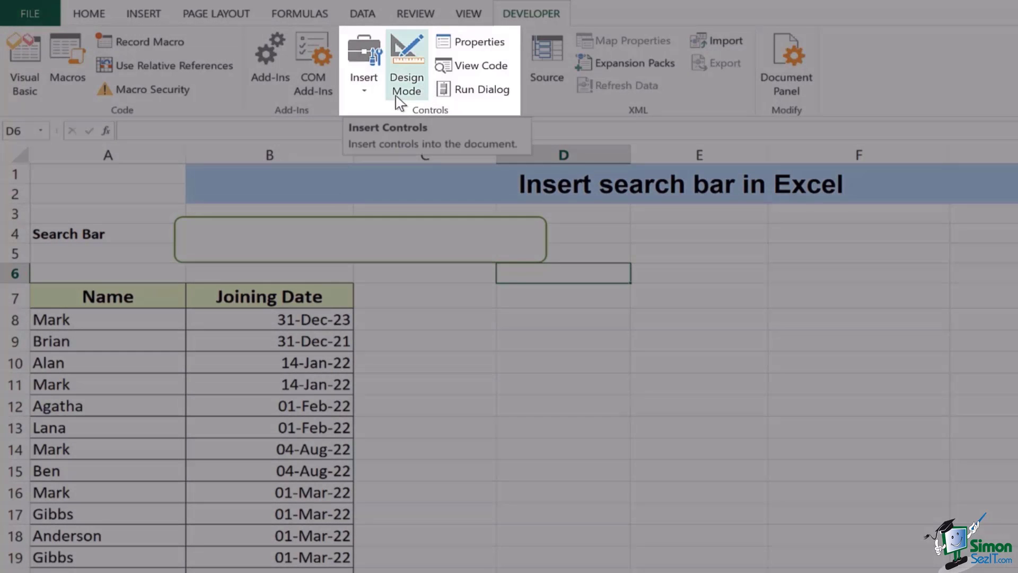
mouse_move(406, 77)
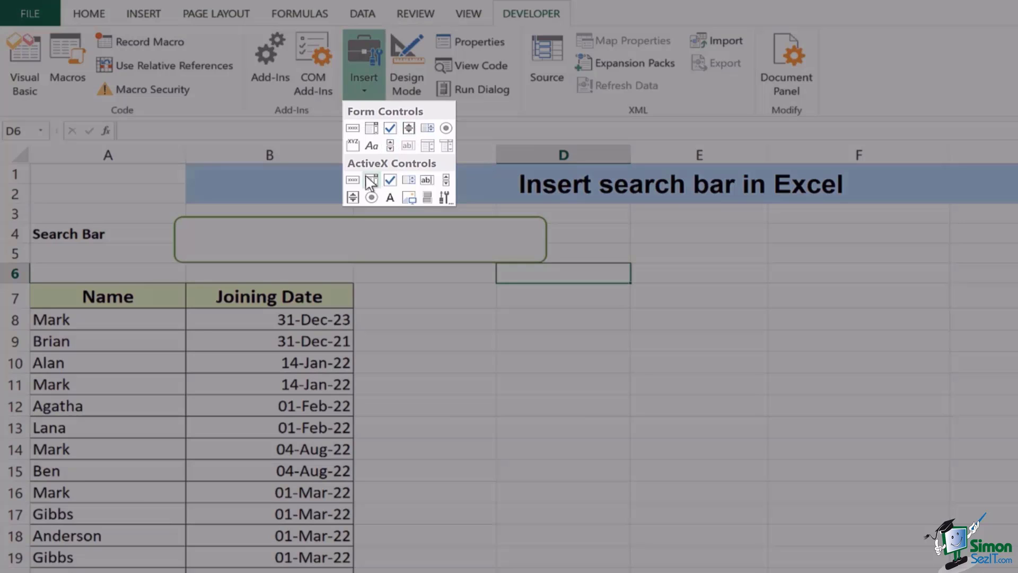
mouse_move(448, 180)
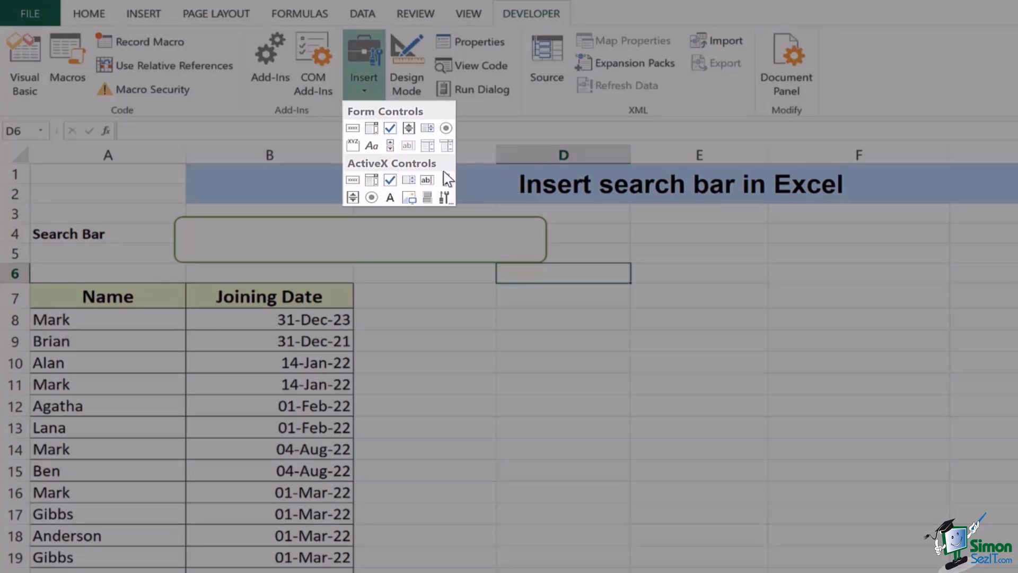
mouse_move(426, 180)
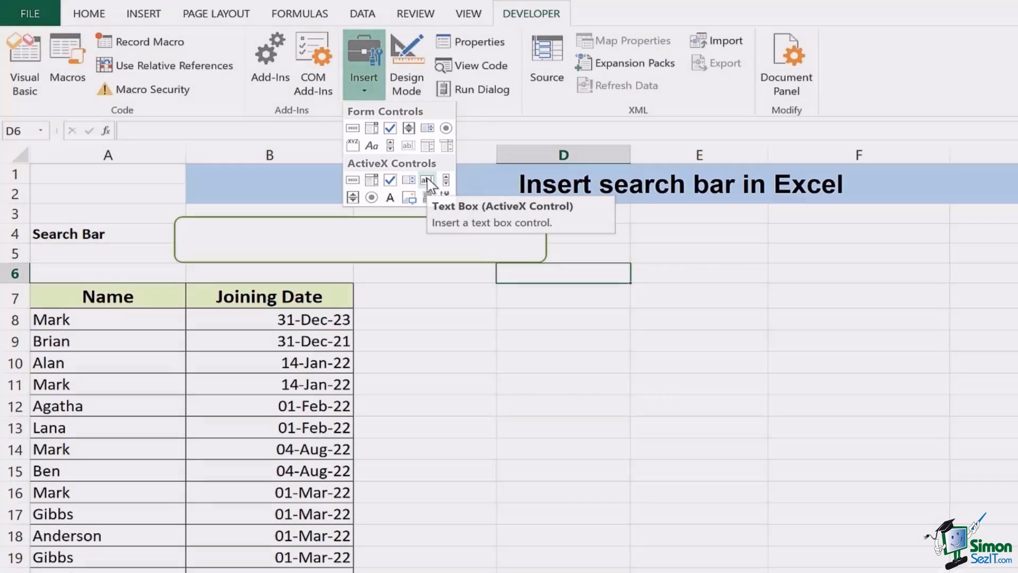
Step: Place an ActiveX text box inside the rounded rectangle and bring up its options
left_click(427, 180)
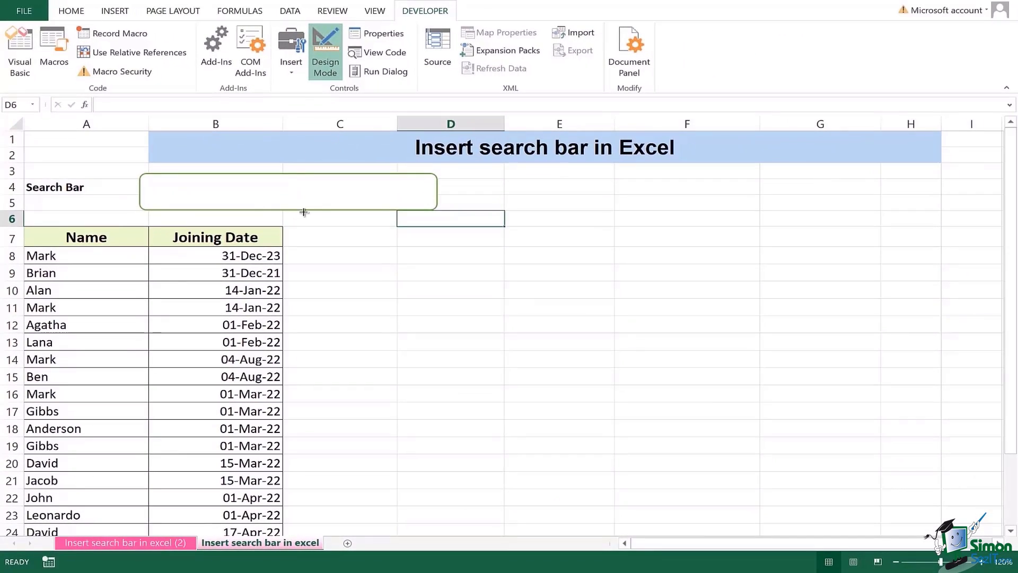
mouse_move(286, 190)
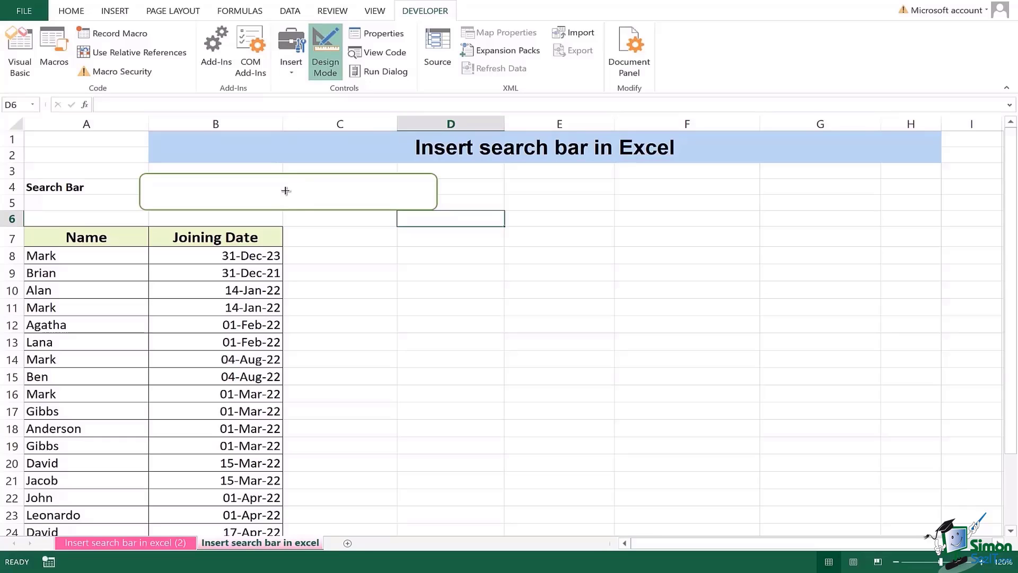
mouse_move(163, 181)
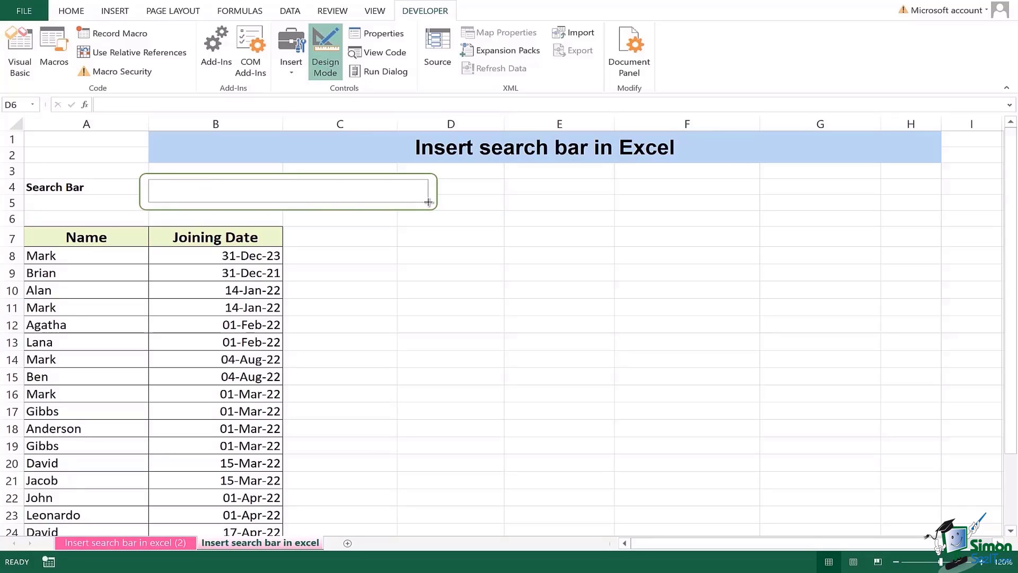
left_click(287, 191)
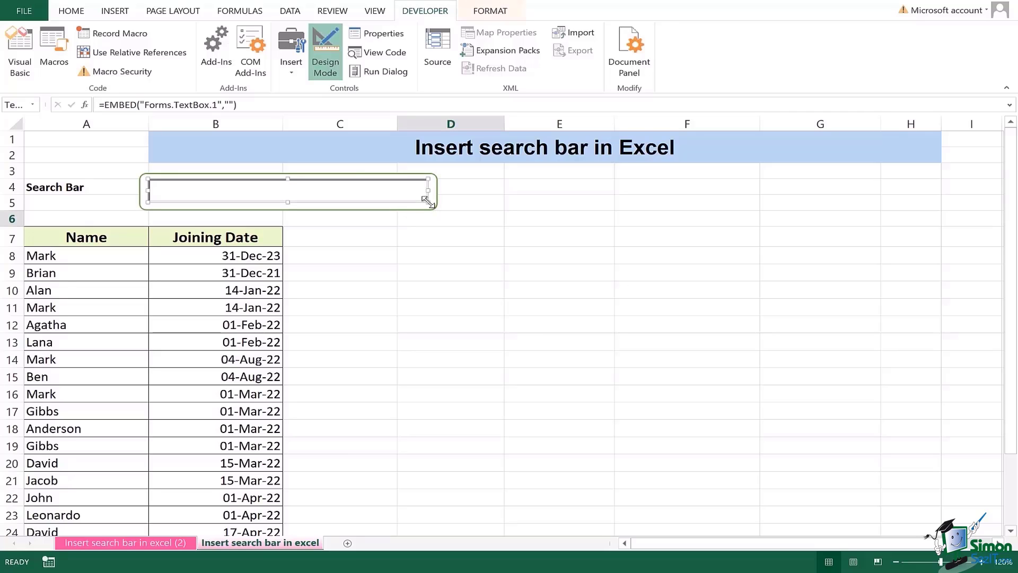
left_click(450, 218)
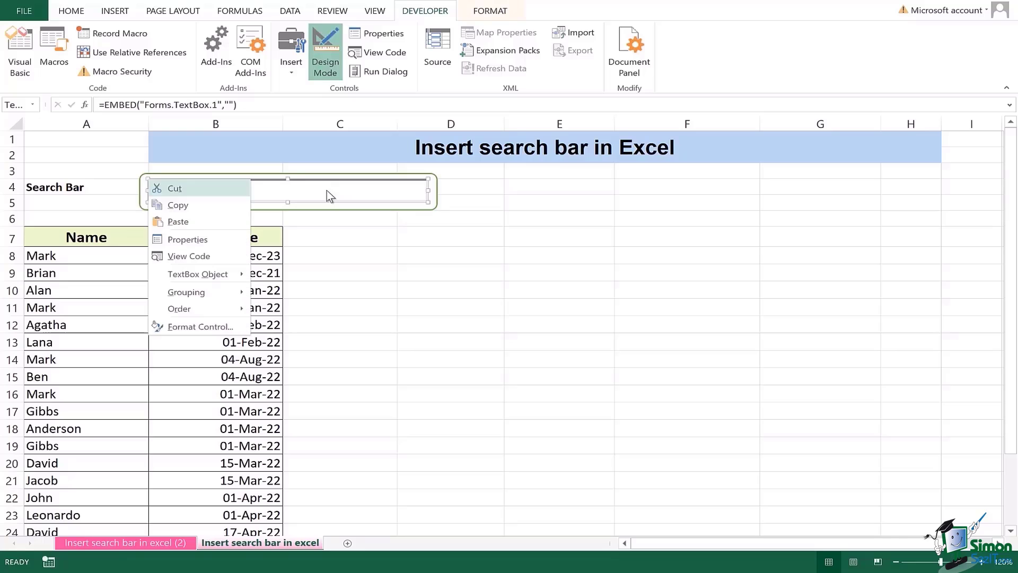
Step: Set the text box's LinkedCell property to A1 and close Properties
left_click(186, 238)
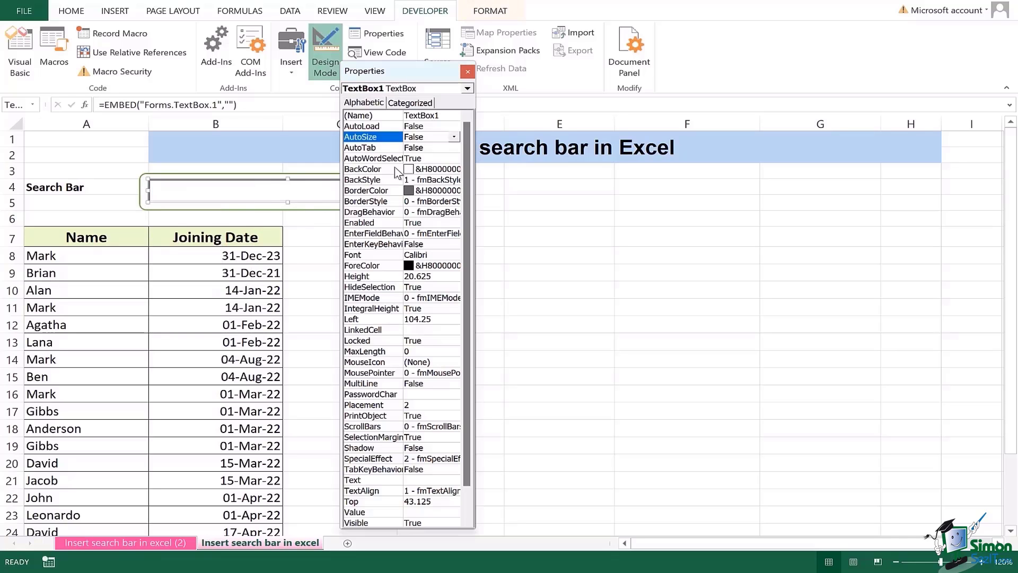
left_click(363, 329)
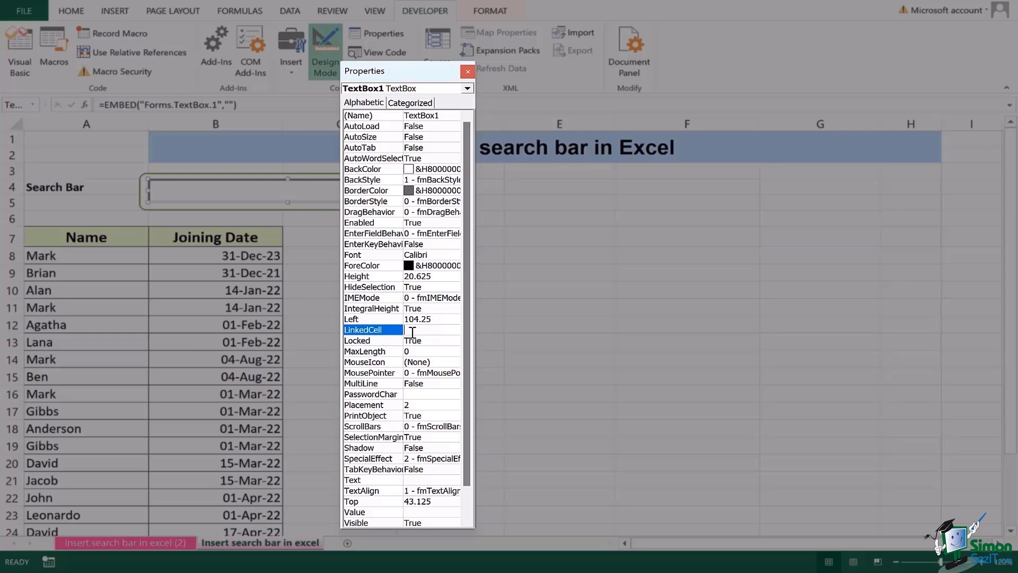
type("A1")
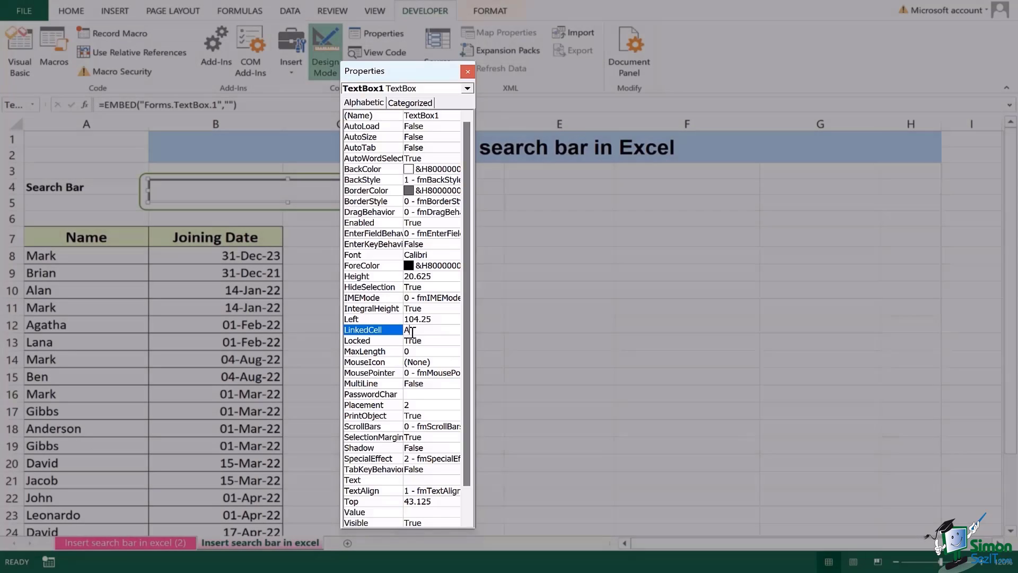
left_click(466, 71)
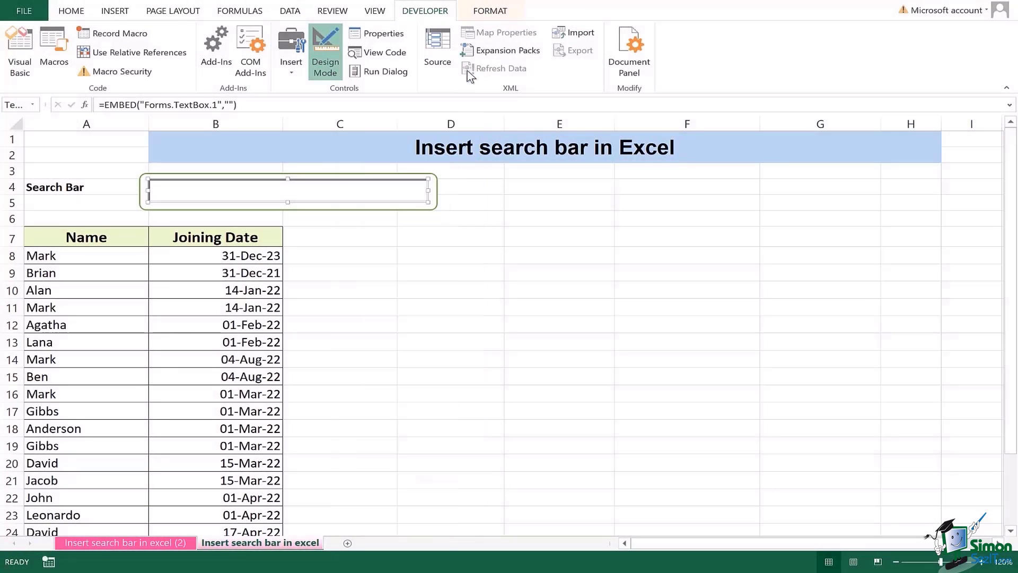
Step: Select linked cell A1 and return to the Home formatting features above the name table
left_click(86, 139)
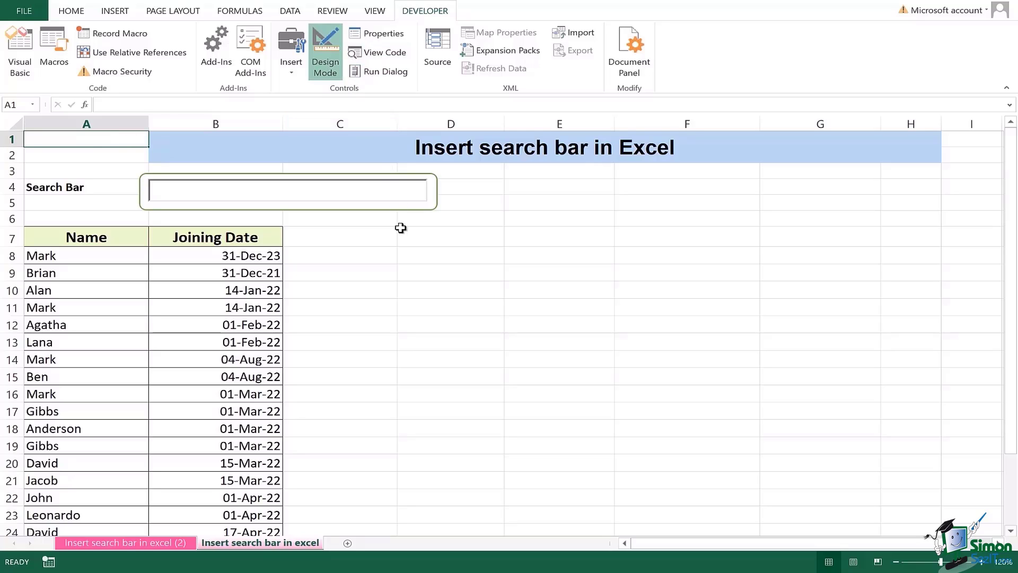
mouse_move(360, 220)
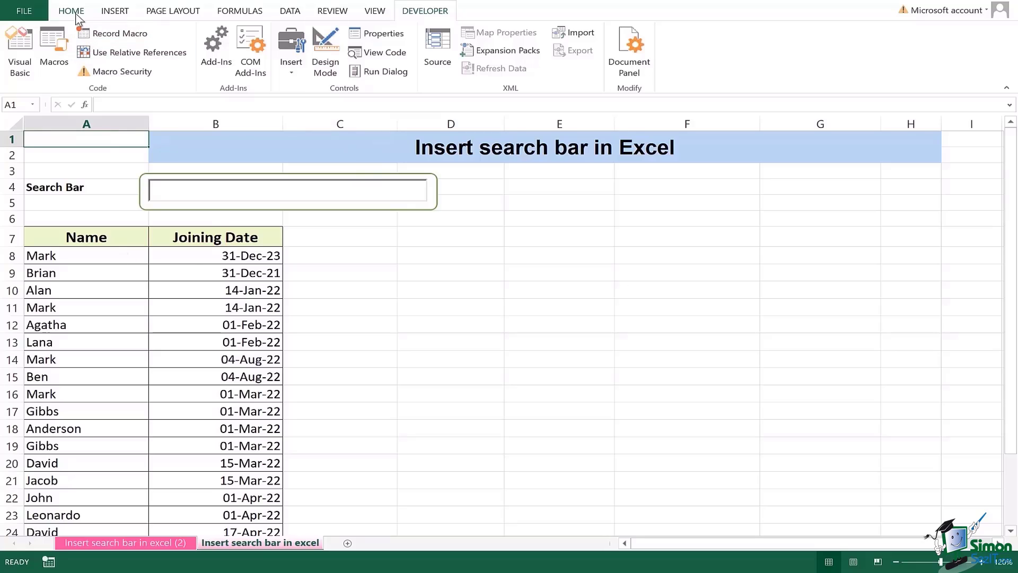
left_click(71, 10)
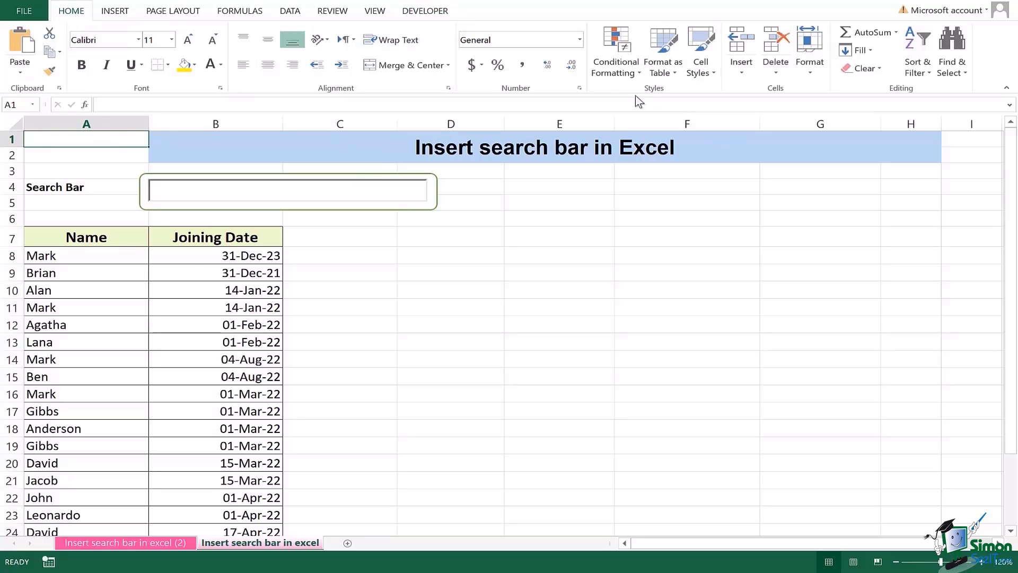
mouse_move(627, 91)
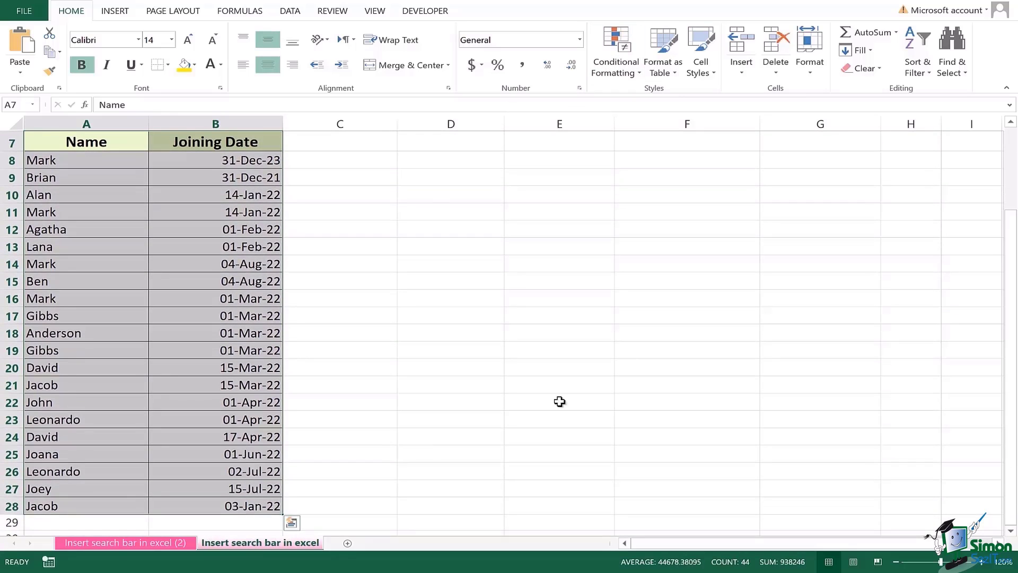
scroll("up", 3)
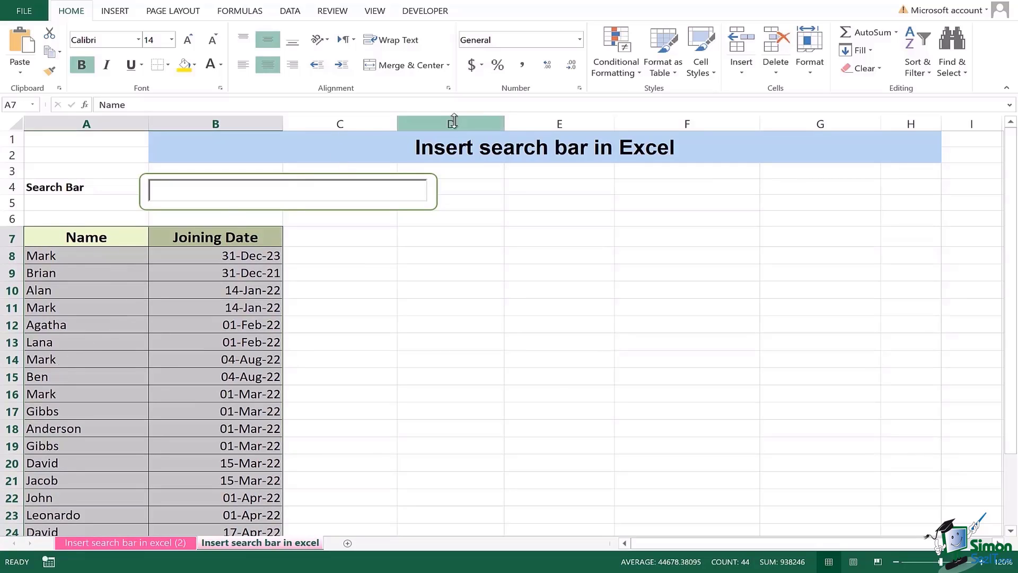
Step: Start a new conditional formatting rule using a formula to determine cells
left_click(614, 52)
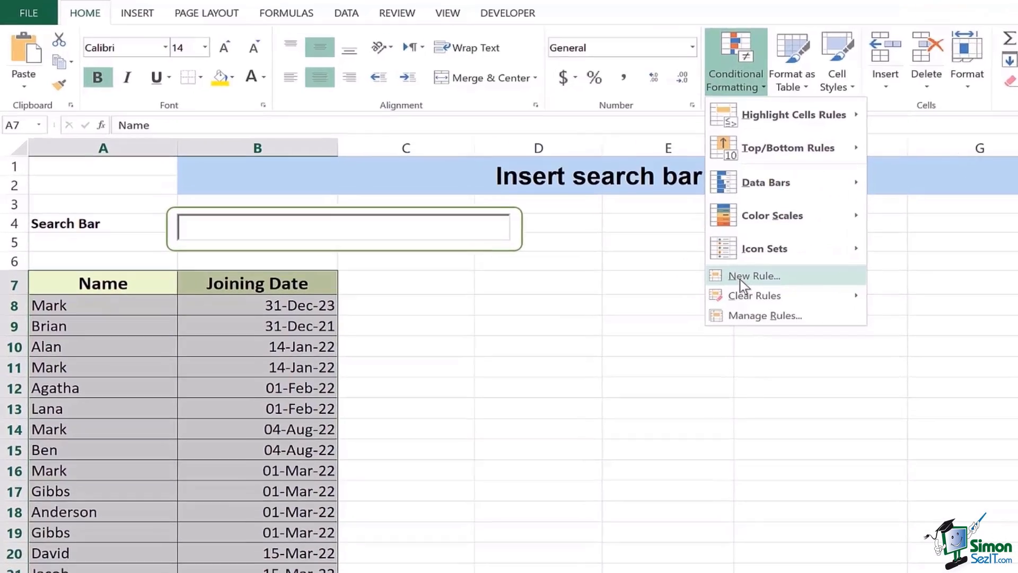
left_click(753, 276)
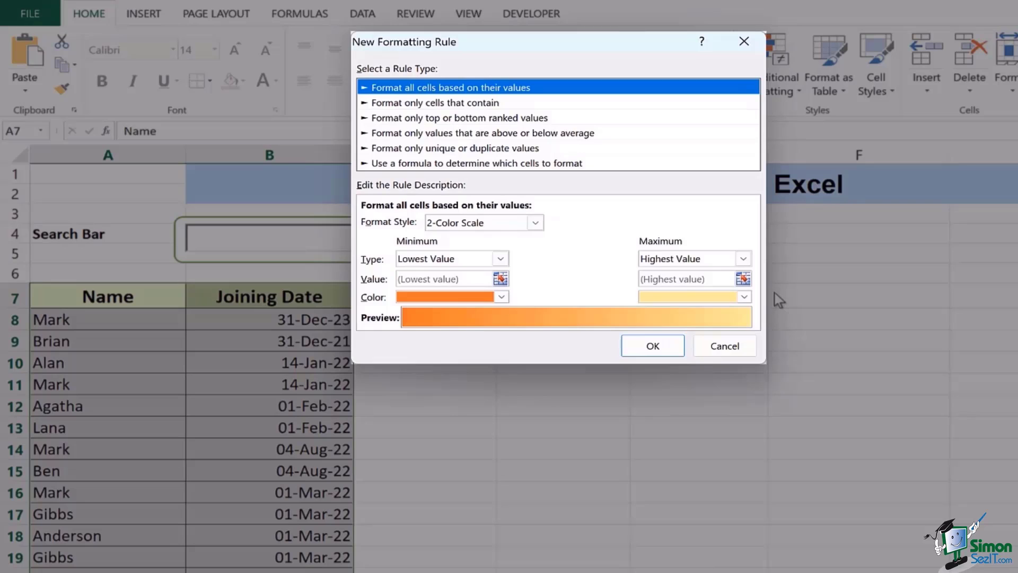
mouse_move(533, 172)
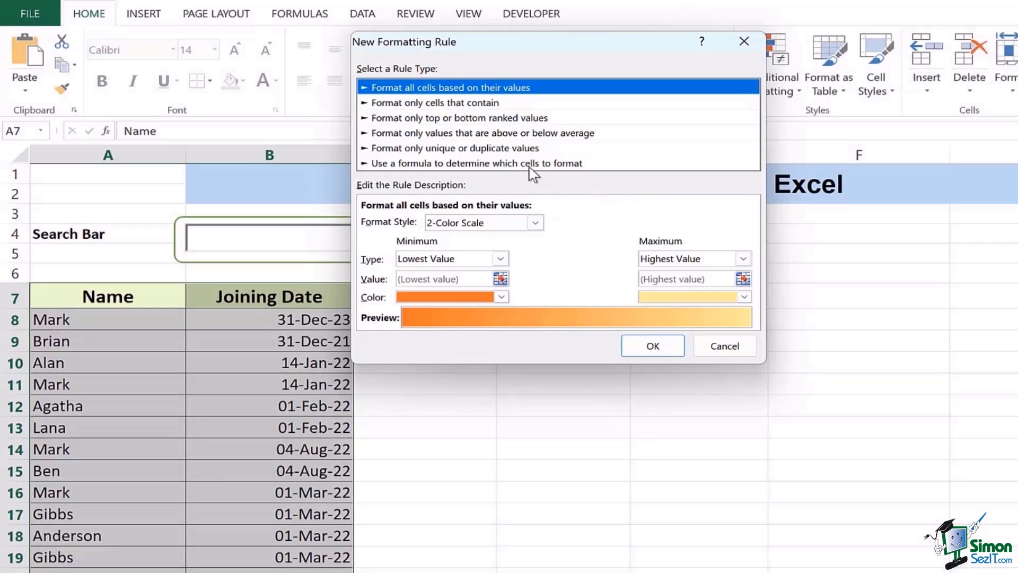
left_click(474, 163)
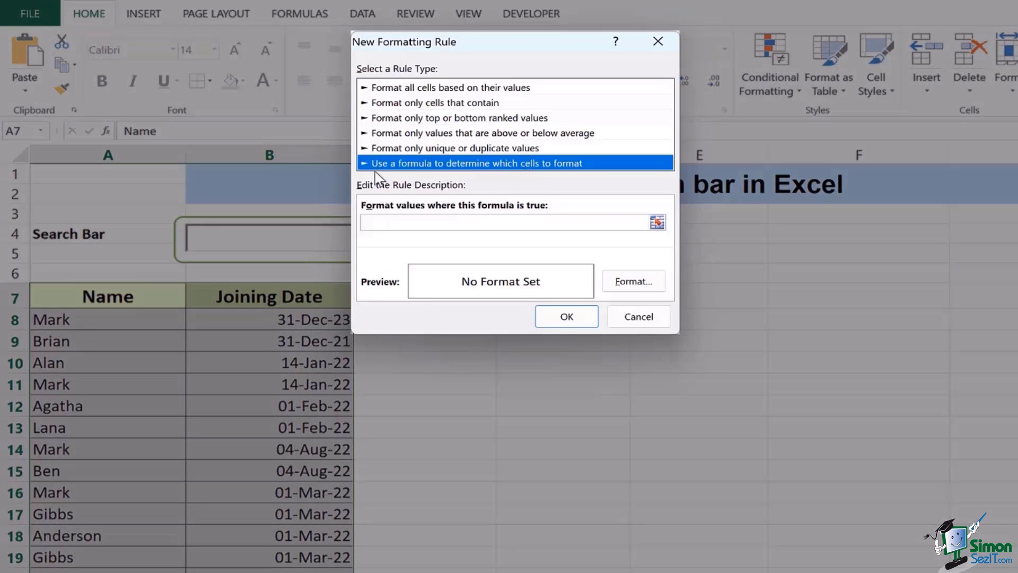
mouse_move(562, 179)
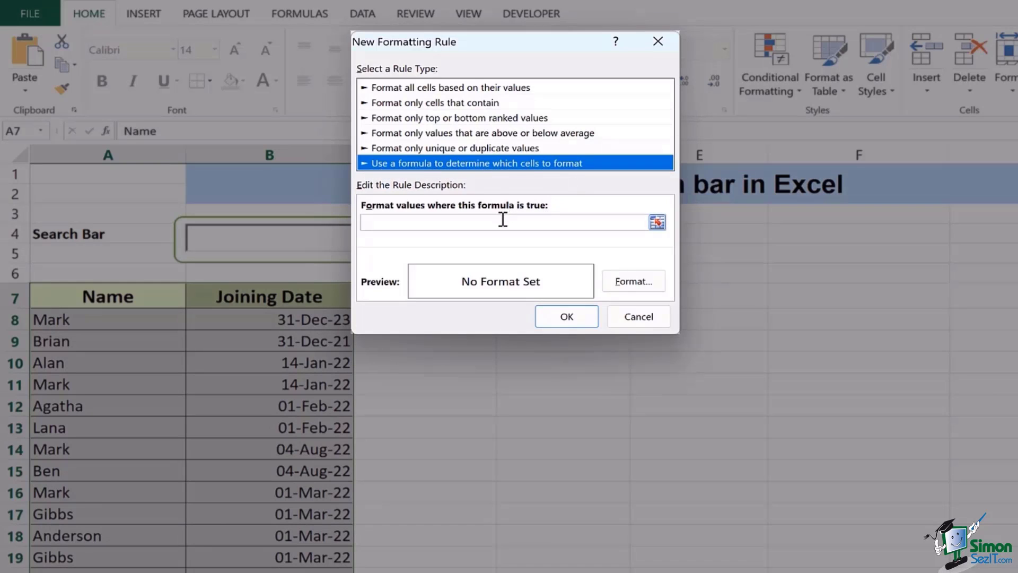
Step: Enter the rule formula =SEARCH($A$1,$A7&$B7) referencing A1 and the row 7 cells
type("=")
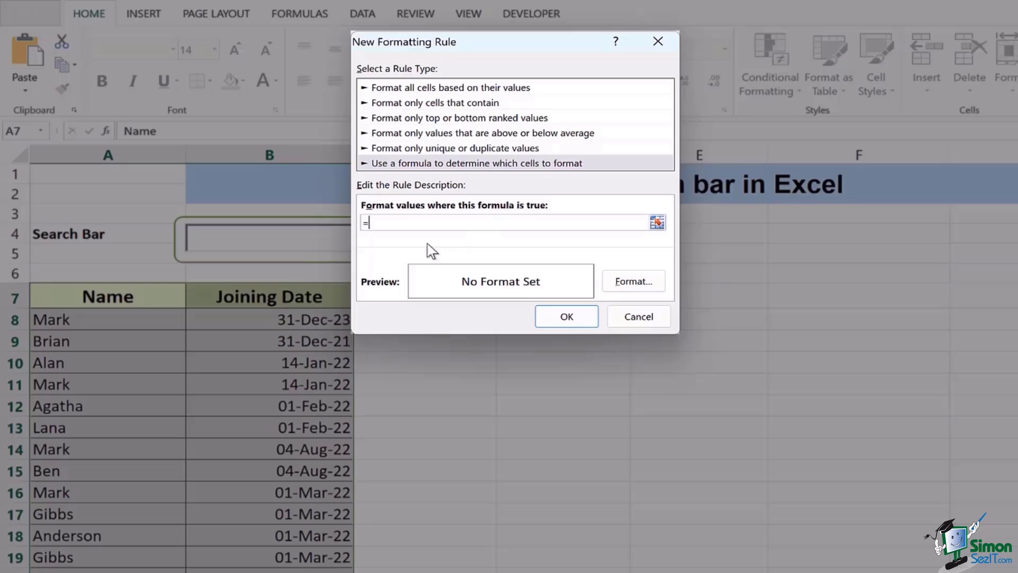
type("SEARCH")
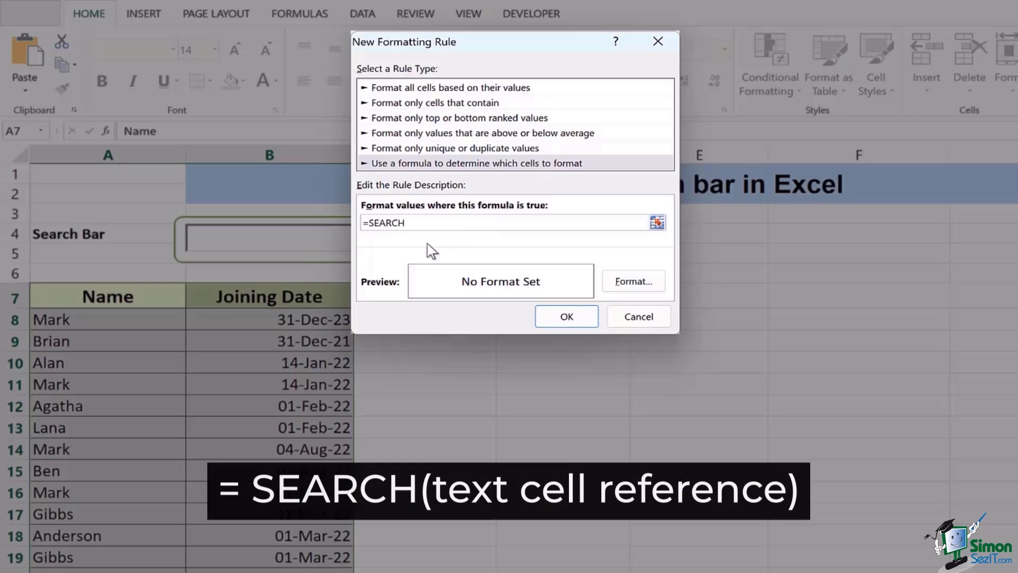
type("(")
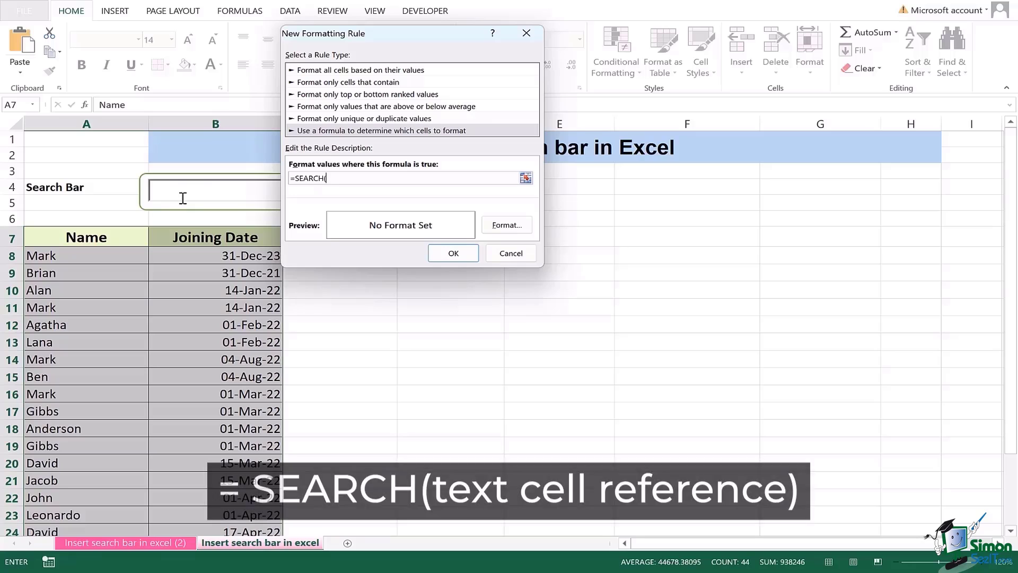
mouse_move(177, 186)
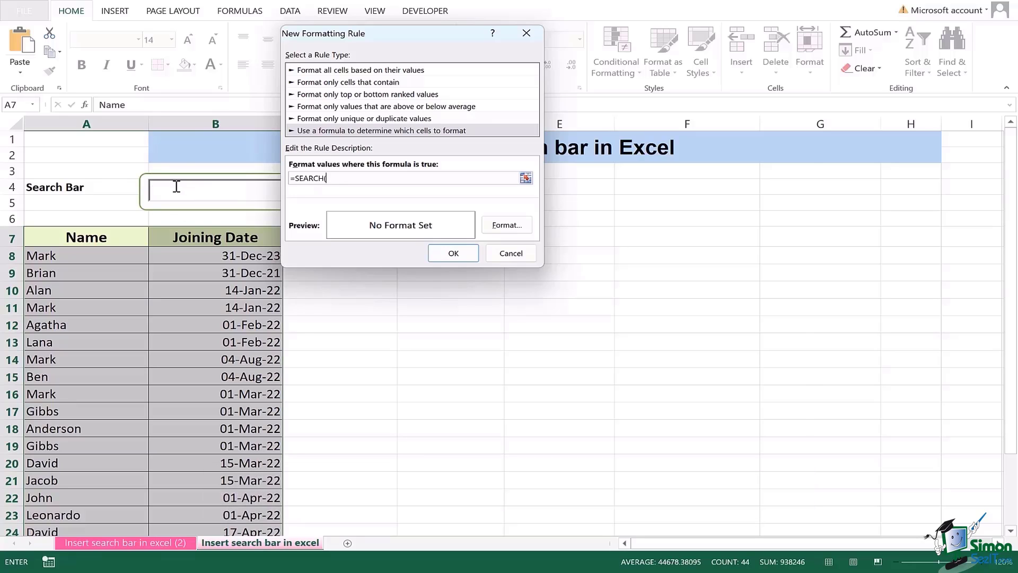
mouse_move(156, 193)
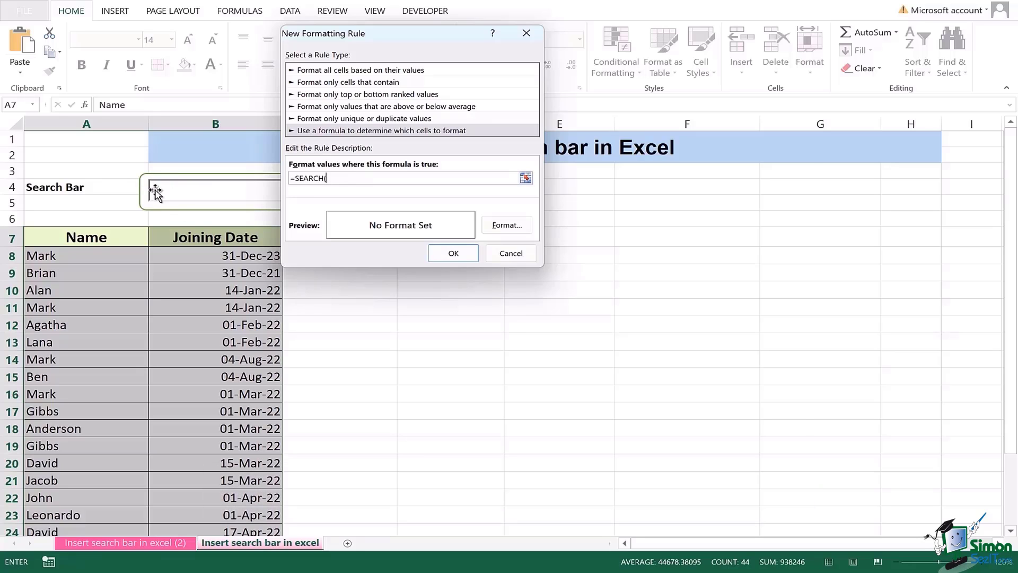
left_click(86, 138)
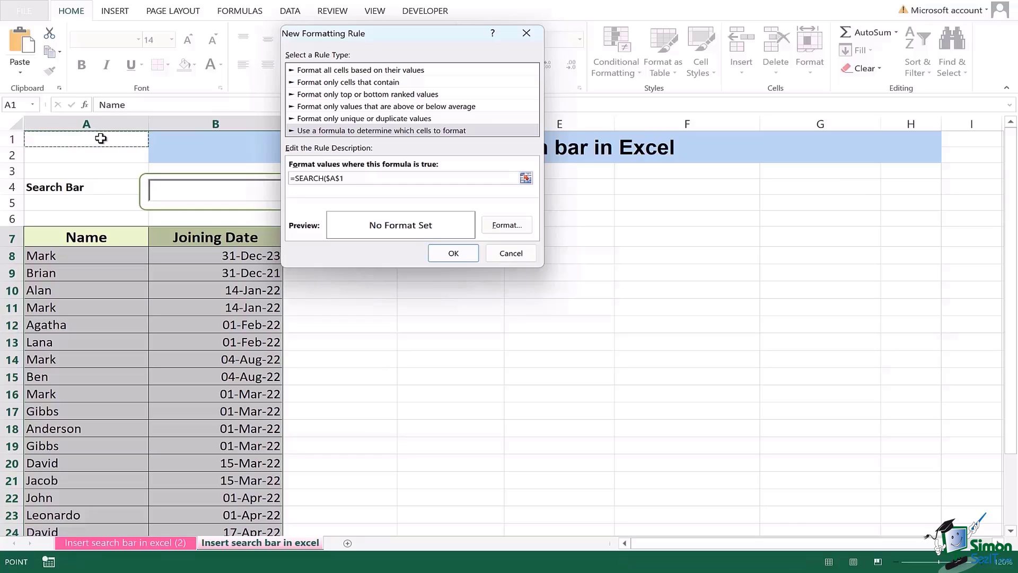
type(",$A$7:$B$7")
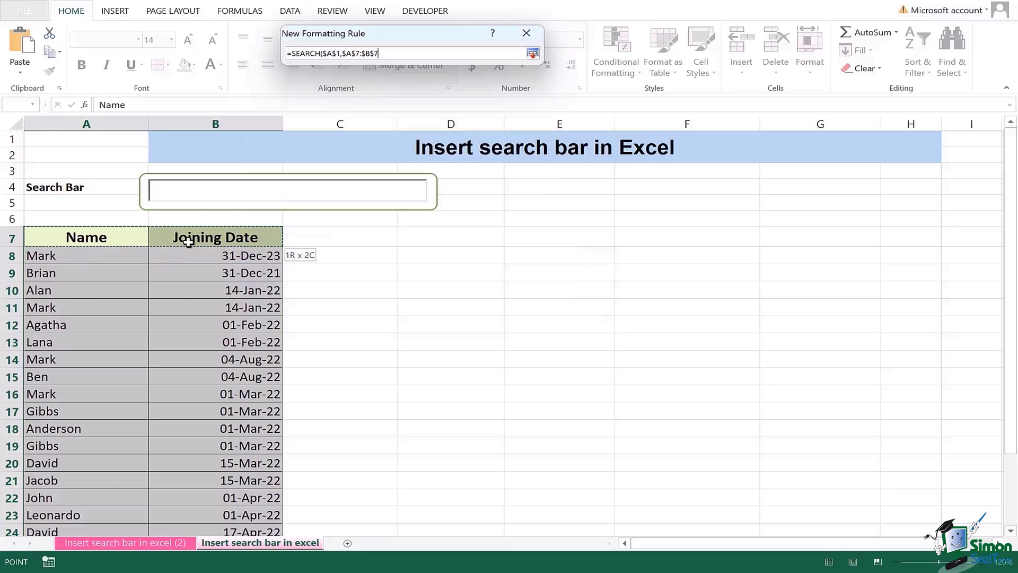
left_click(531, 53)
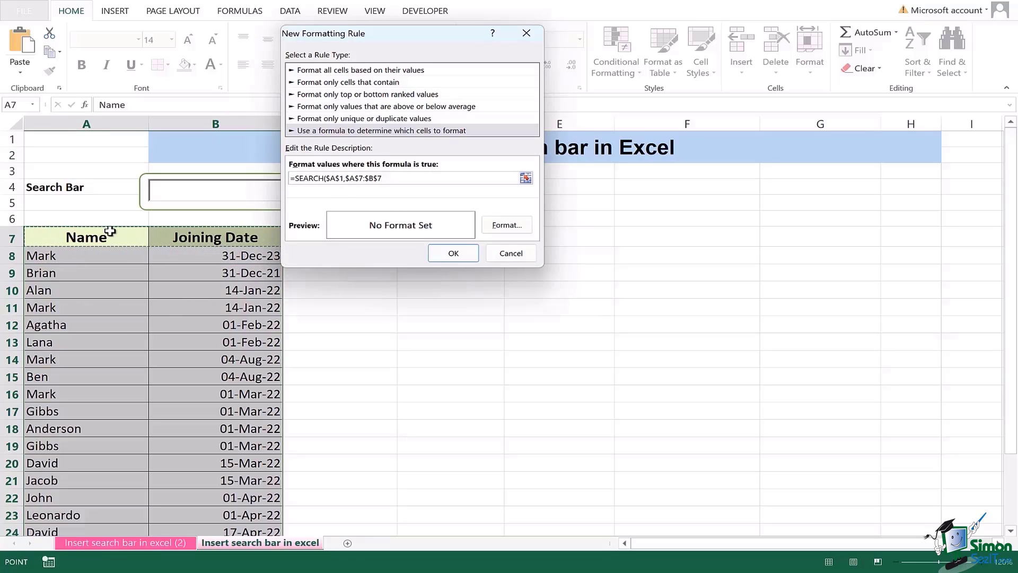
mouse_move(382, 174)
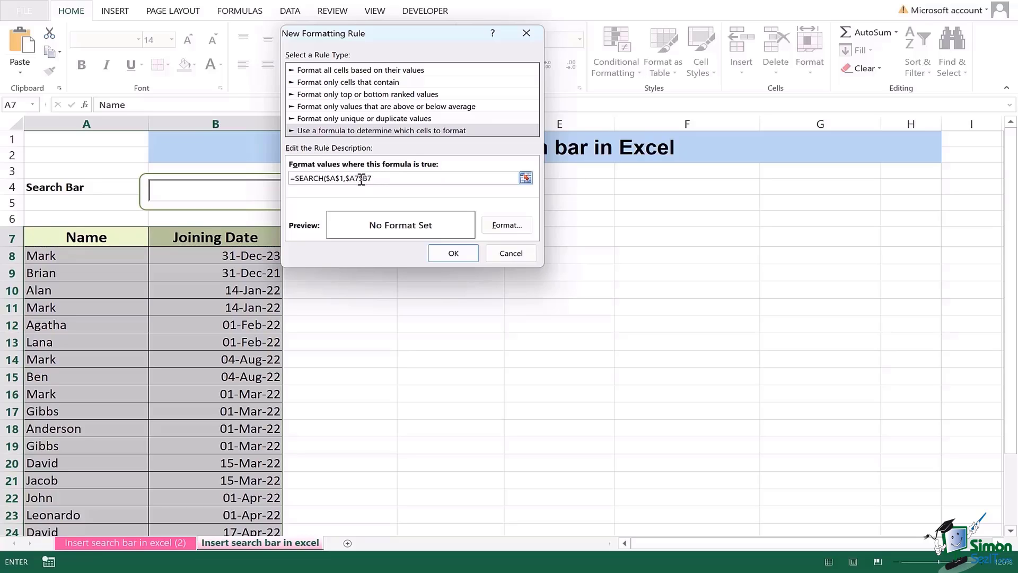
type("$B7)")
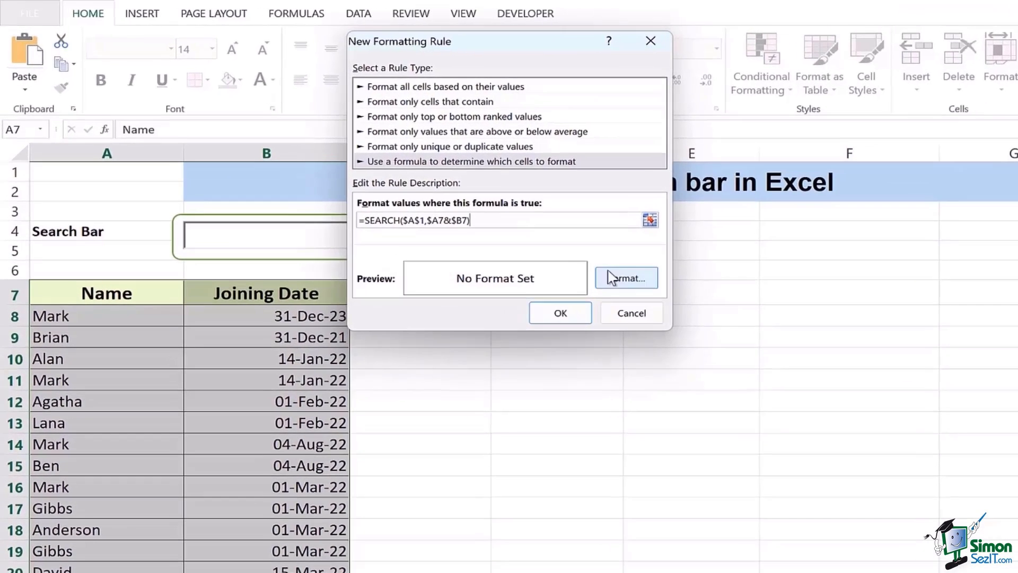
Step: Give matching rows a red fill and apply the rule to the table
left_click(625, 278)
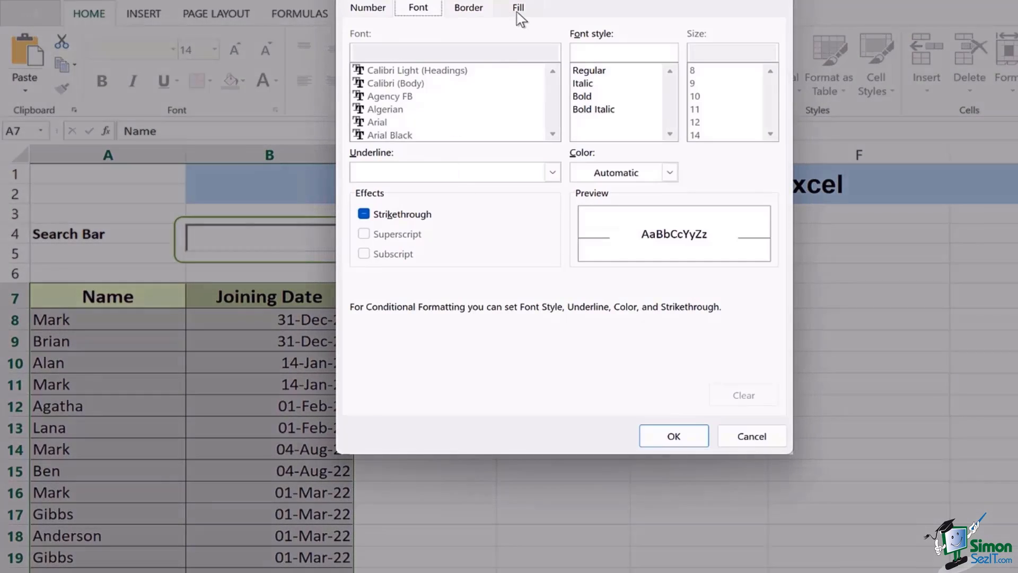
left_click(518, 8)
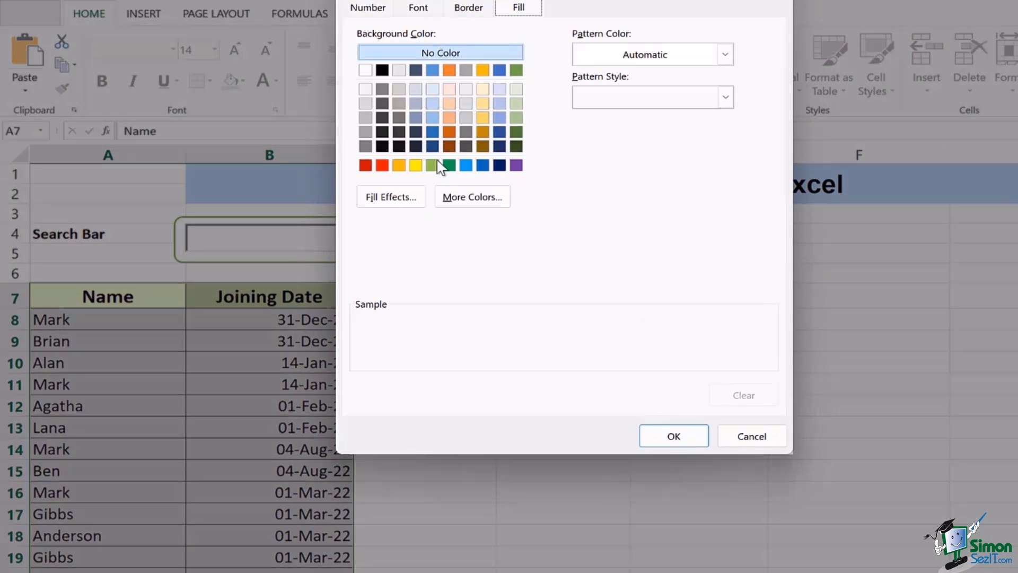
mouse_move(487, 120)
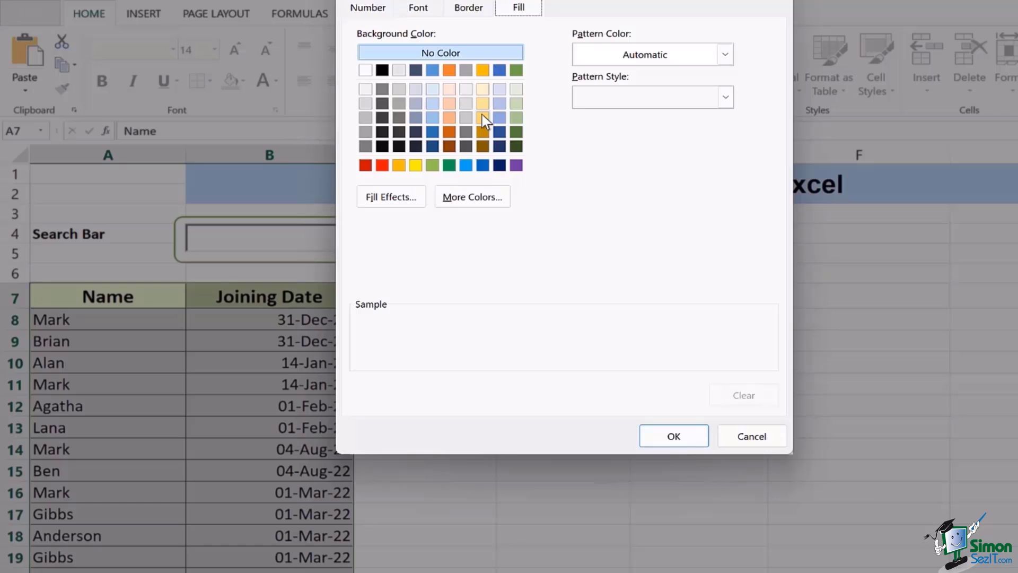
mouse_move(496, 131)
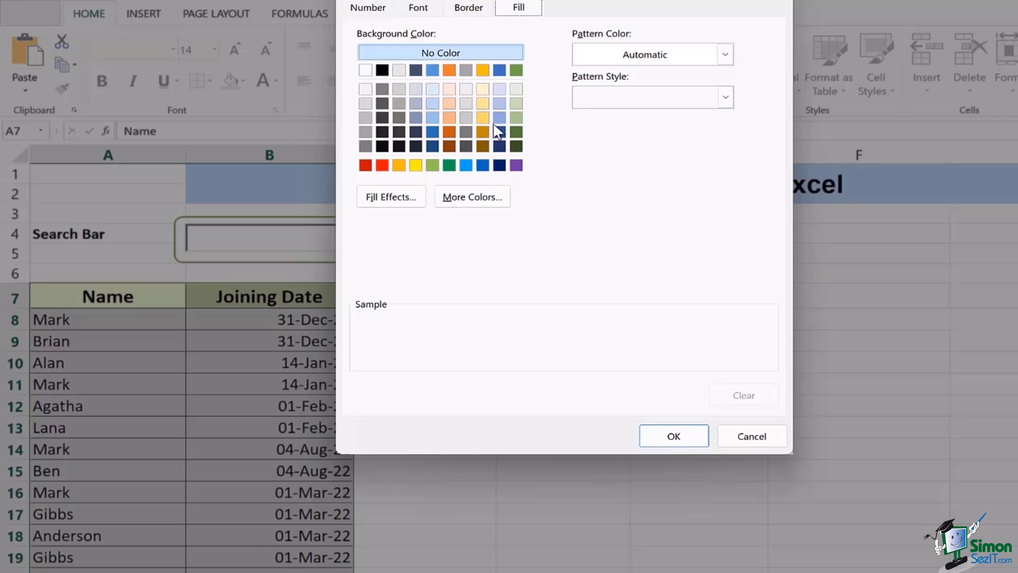
mouse_move(386, 180)
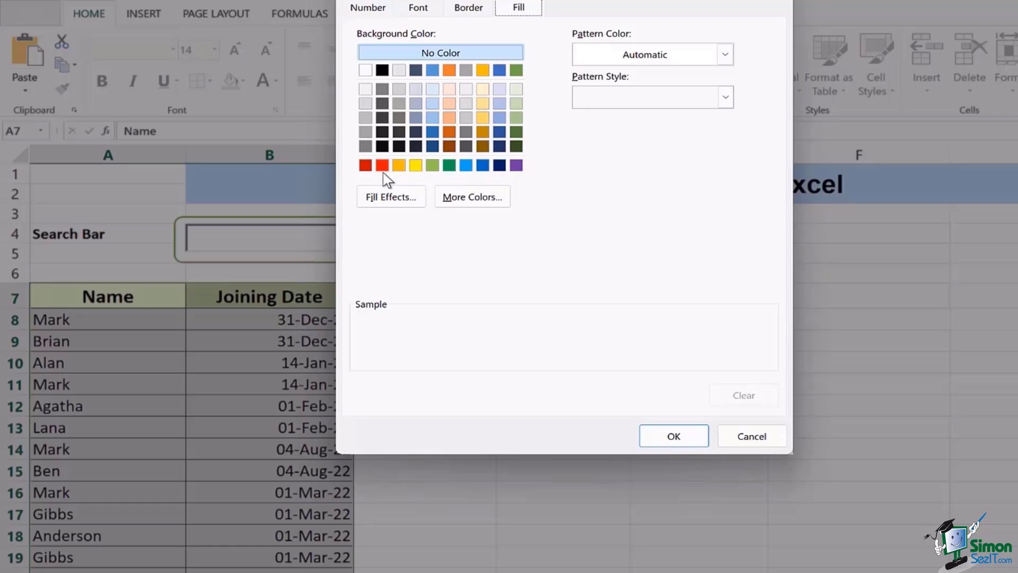
left_click(382, 165)
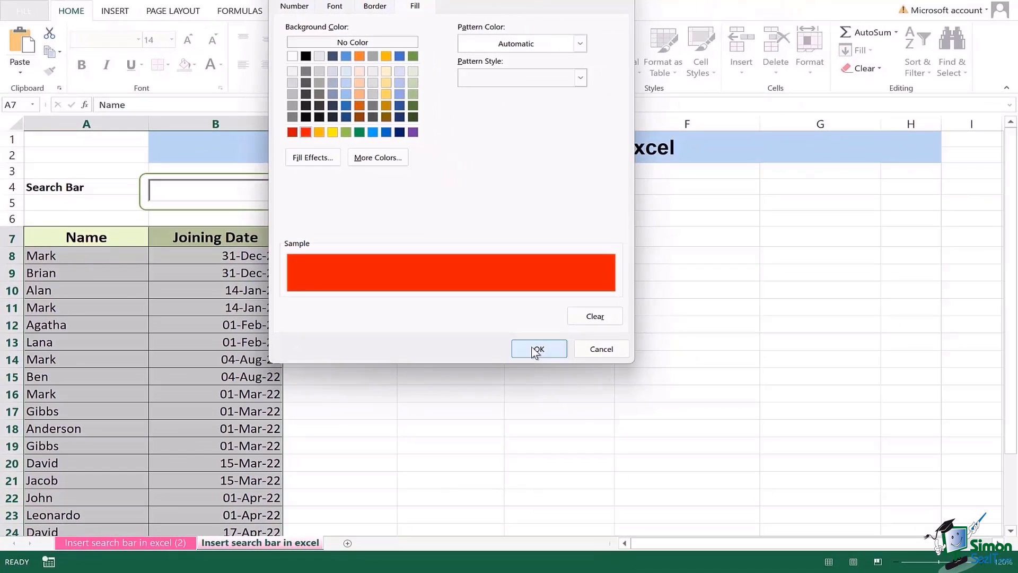
left_click(537, 349)
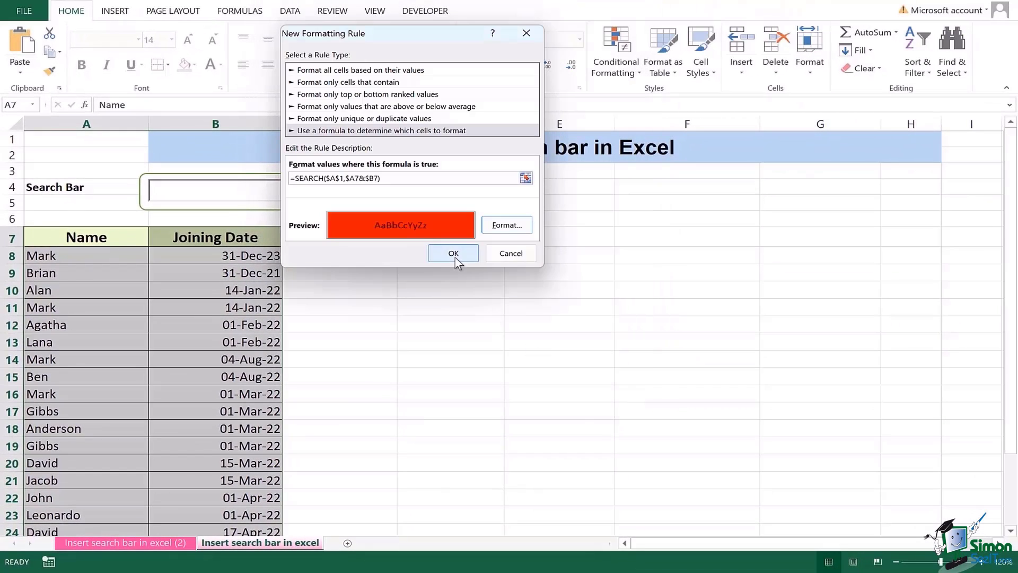
left_click(453, 252)
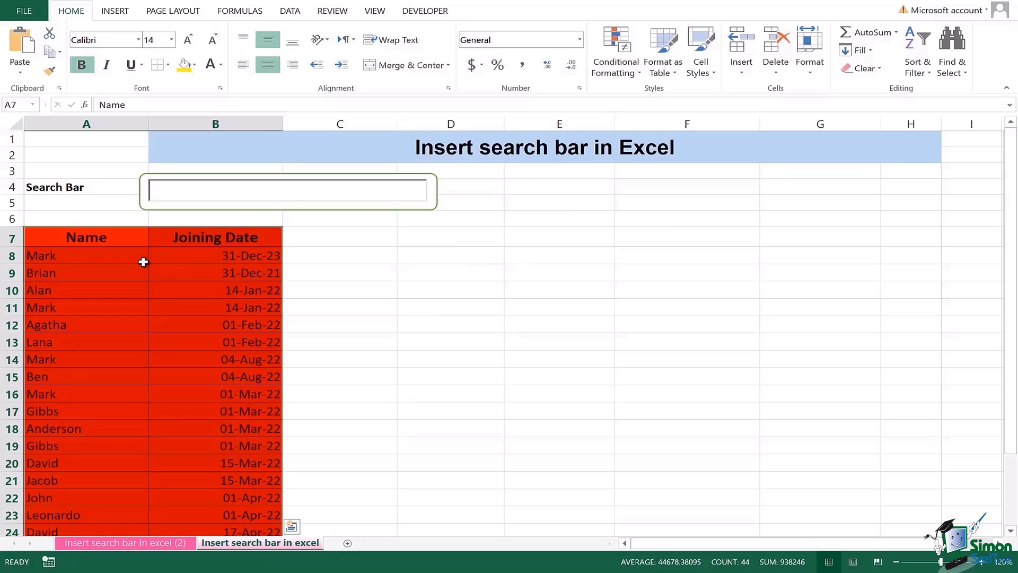
Step: Search MARK, then GIBBS, then JACOB so only Jacob's row ends up highlighted red
type("mark")
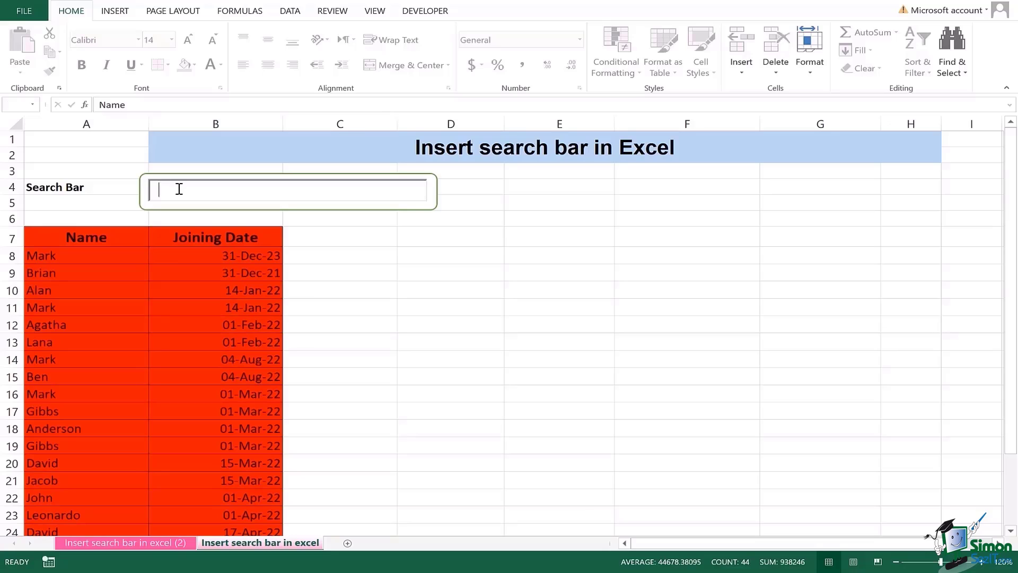
type("MARK")
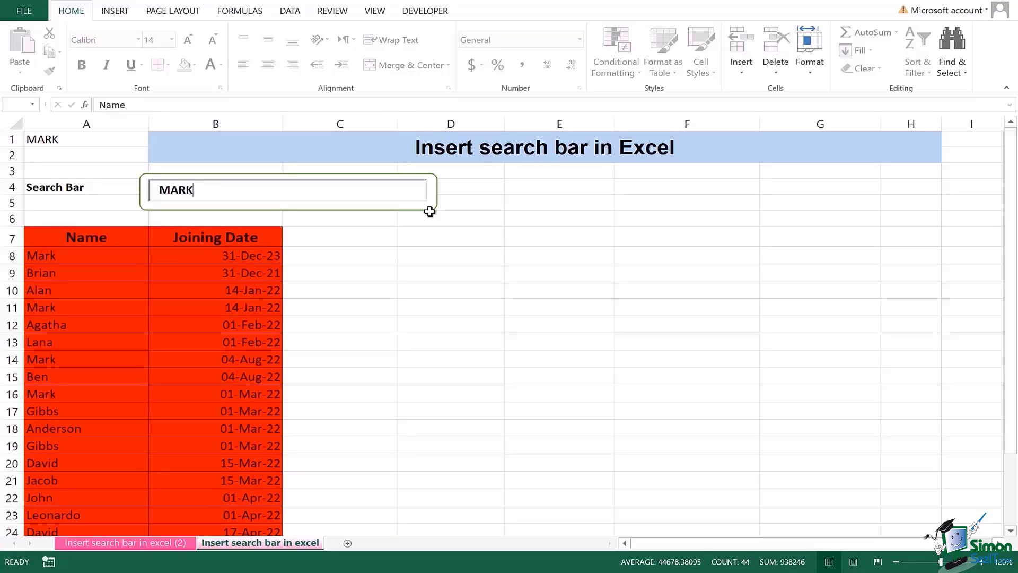
left_click(449, 202)
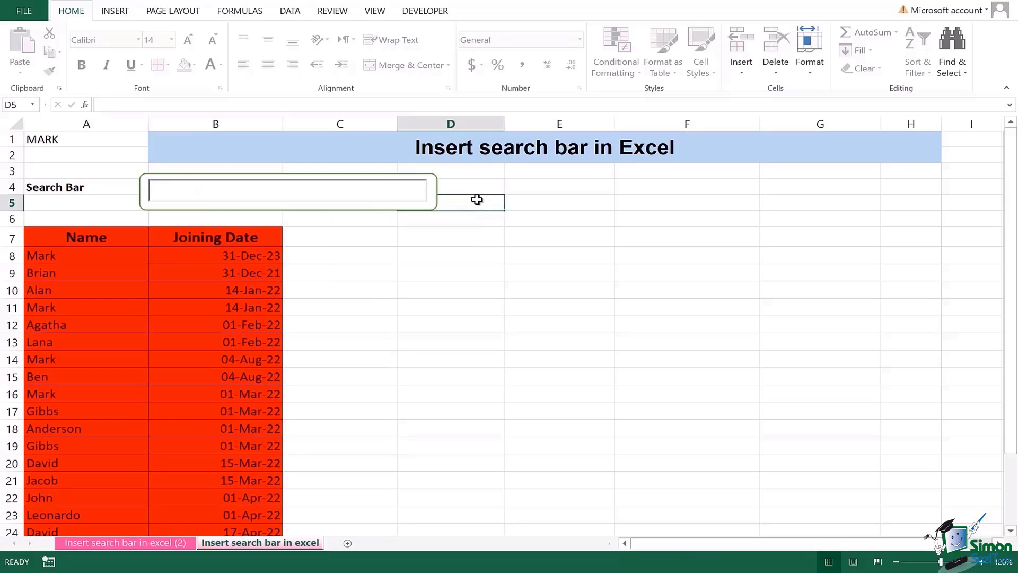
type("MARK")
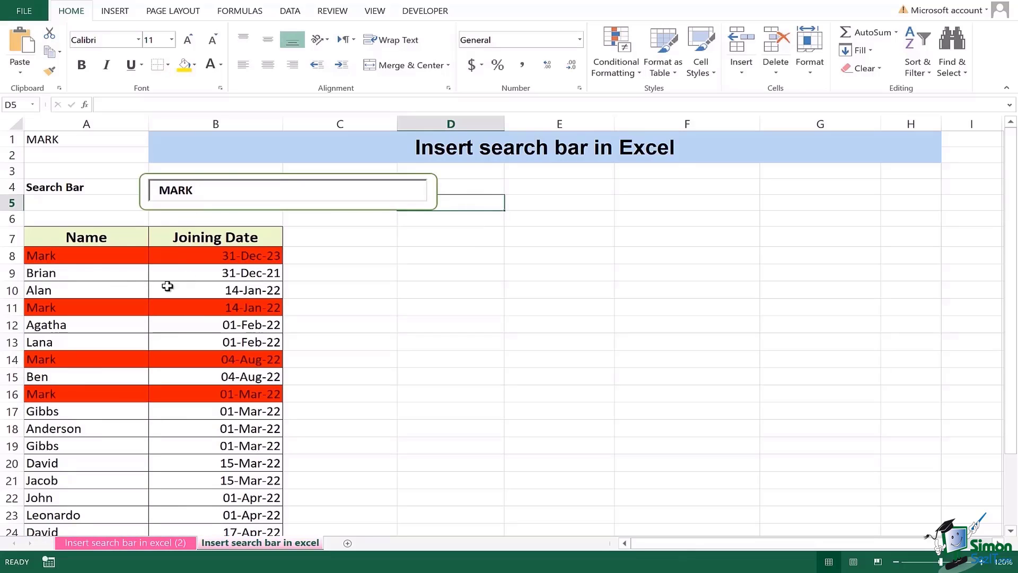
mouse_move(241, 407)
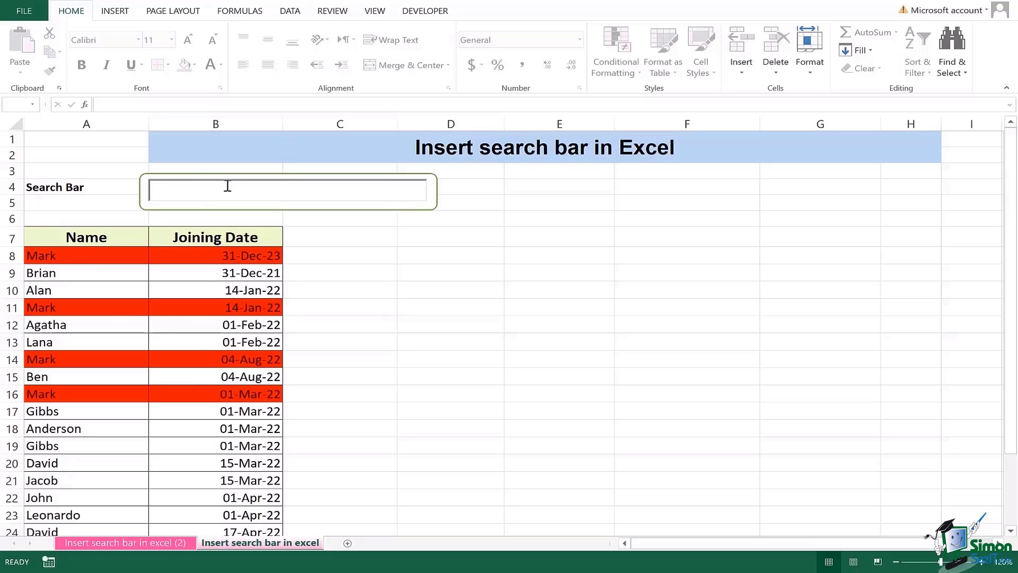
type("GIBBS")
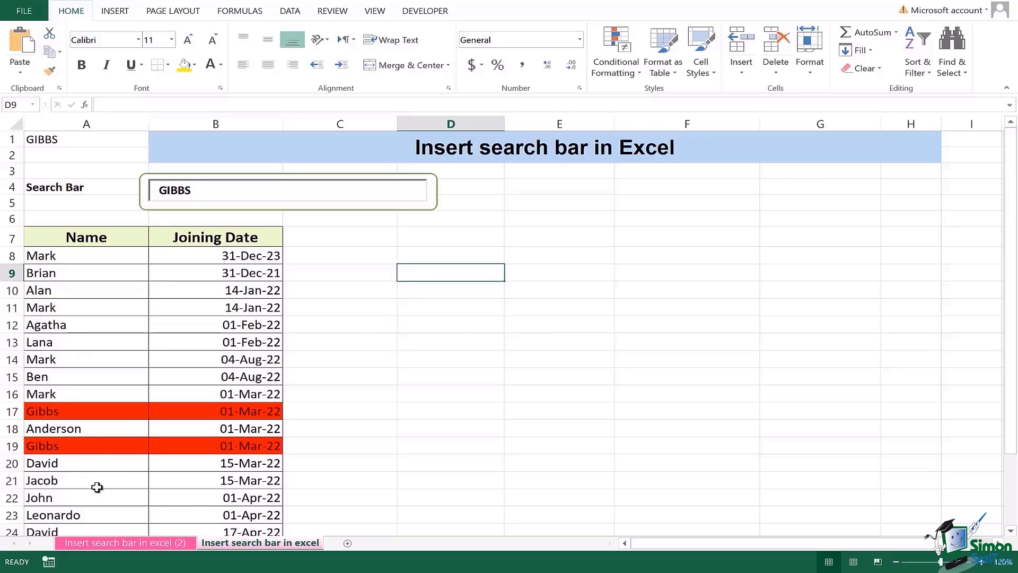
mouse_move(41, 390)
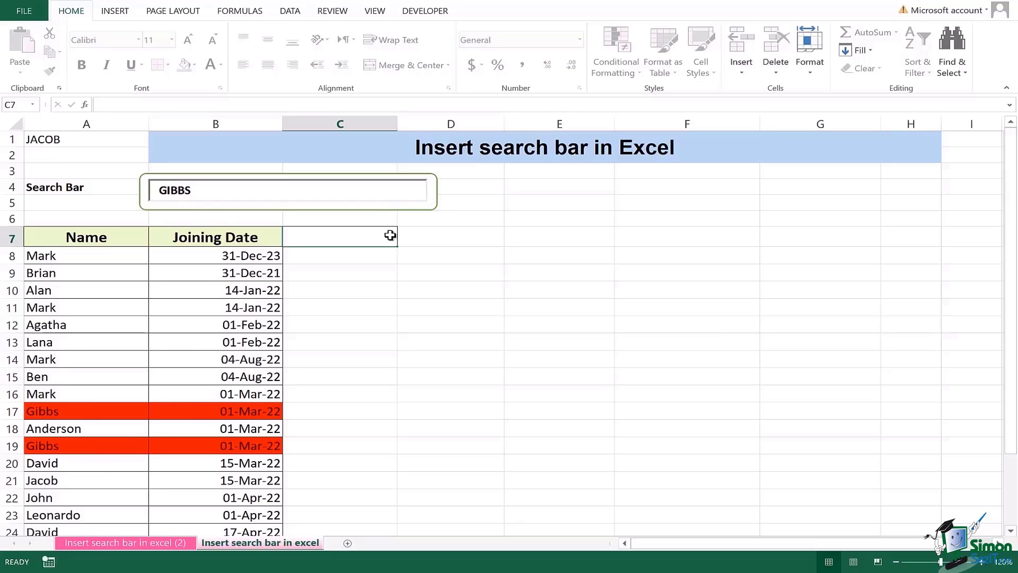
scroll("down", 3)
type("JACOB")
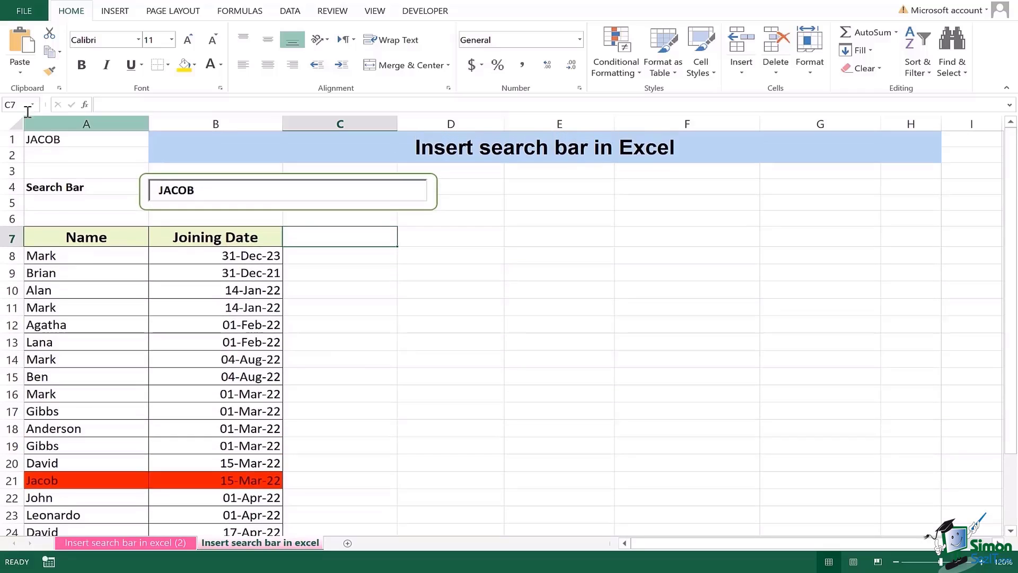
Step: Give linked cell A1 a white font colour so its search value becomes invisible
left_click(86, 139)
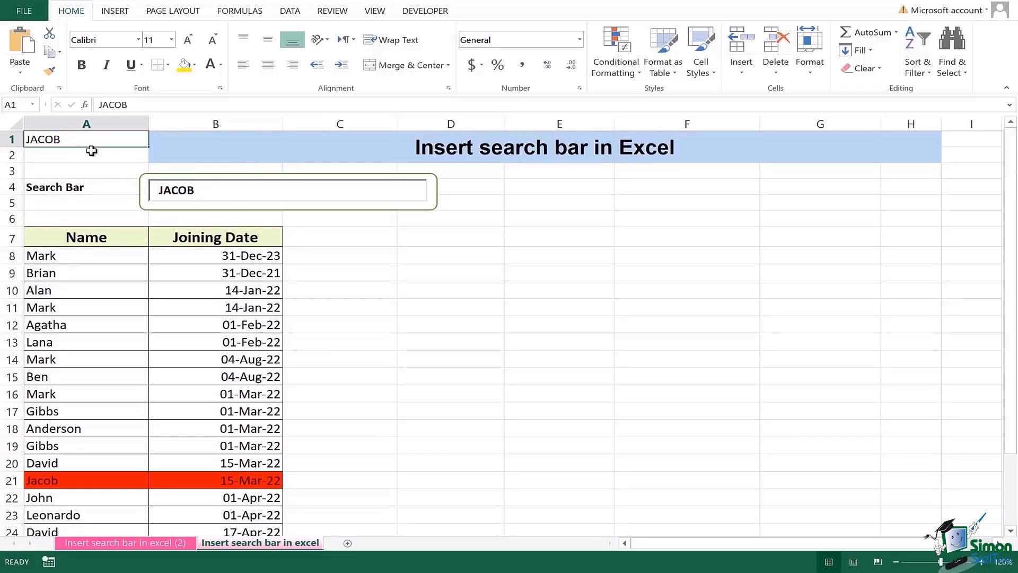
mouse_move(86, 151)
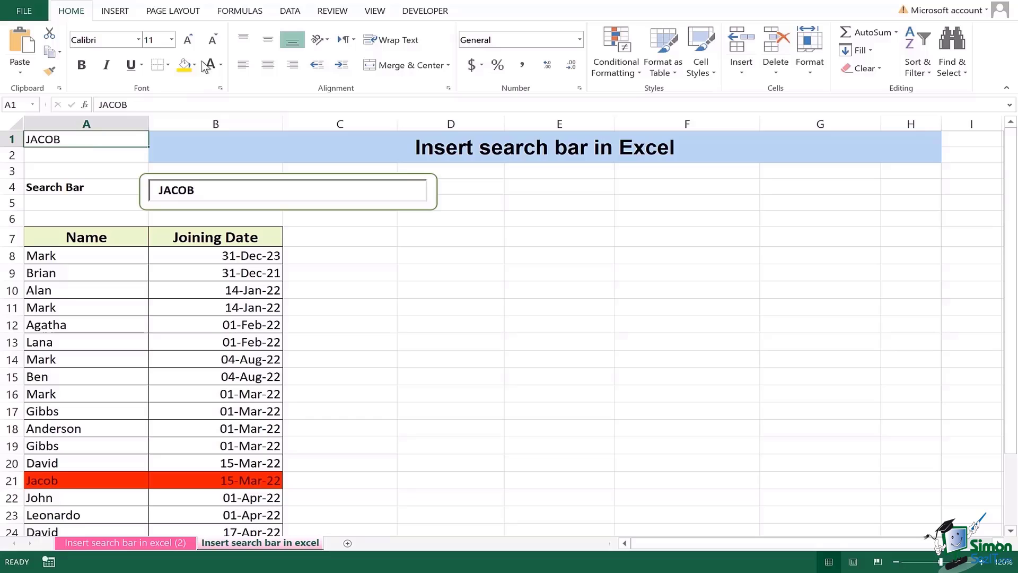
mouse_move(207, 65)
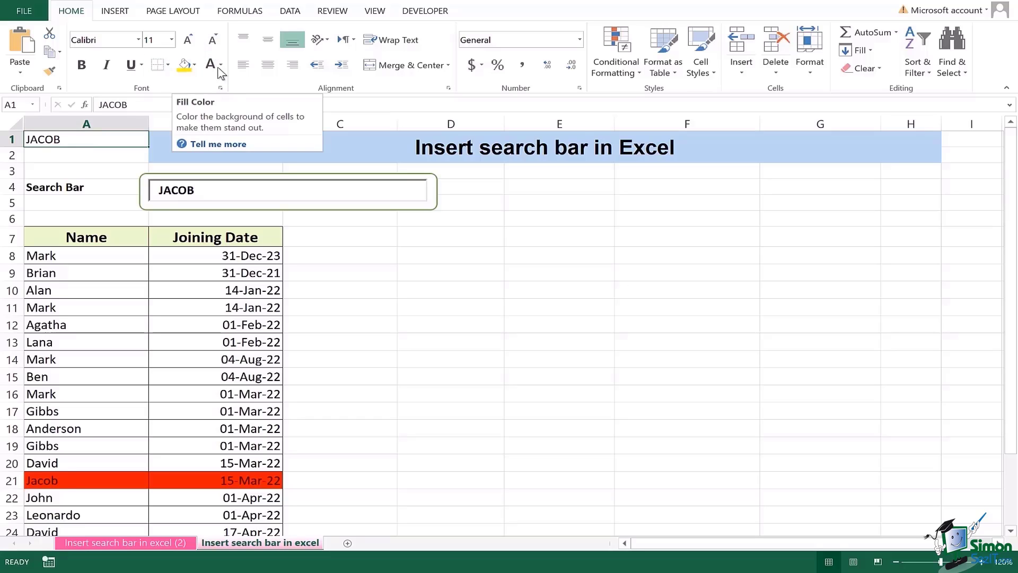
left_click(220, 65)
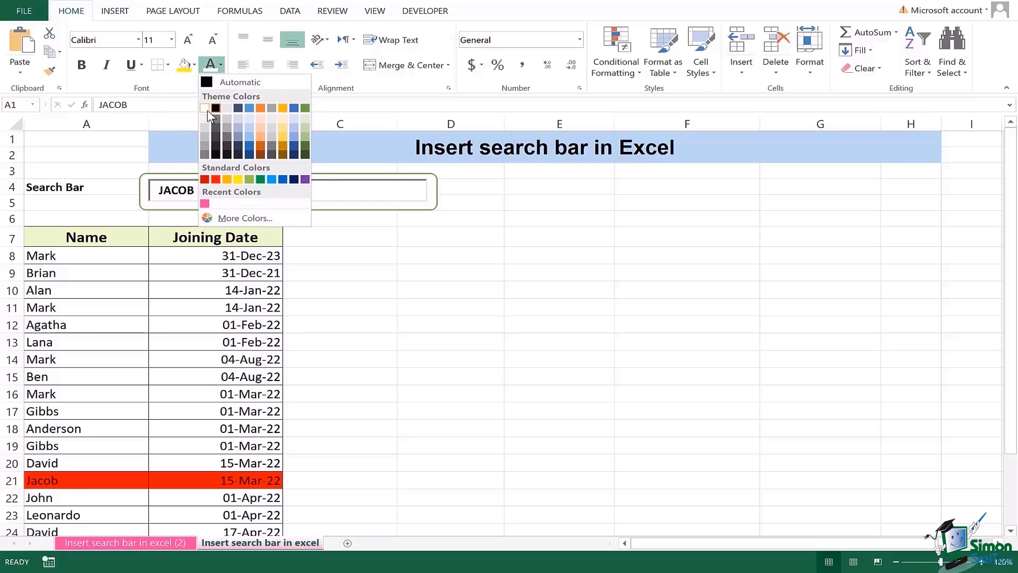
left_click(340, 289)
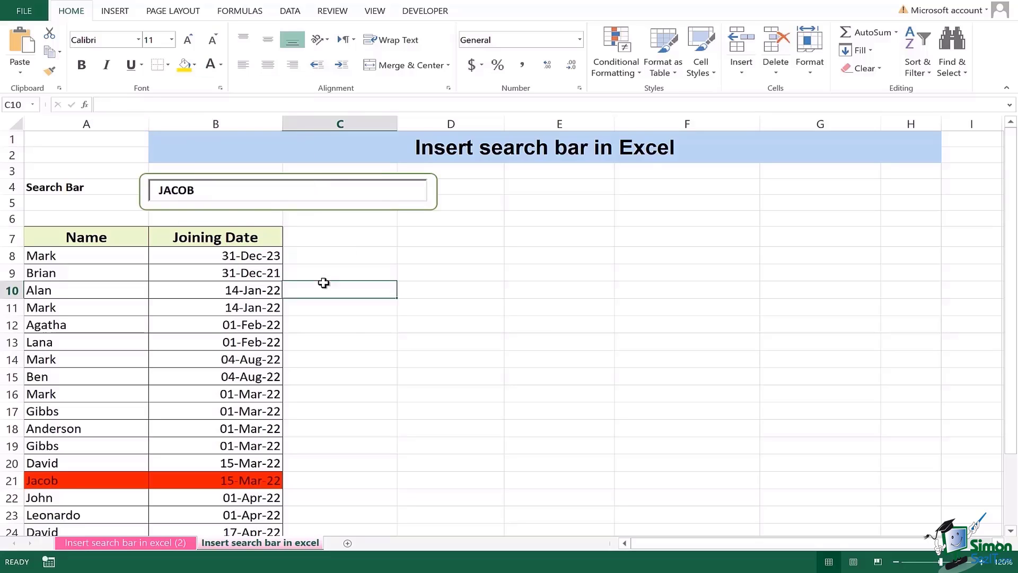
left_click(285, 189)
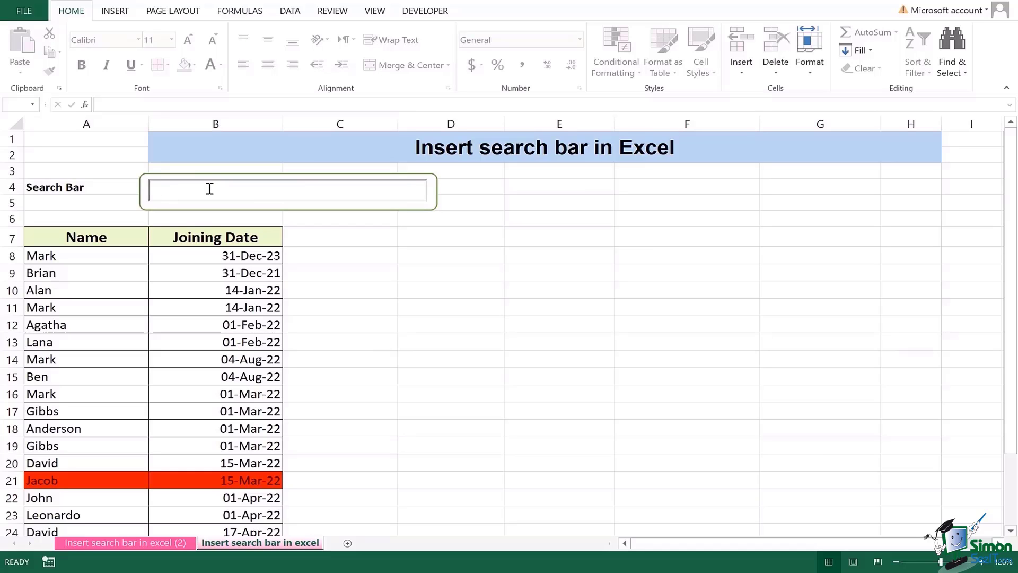
Step: Search ALAN to highlight Alan's row, then BEN to highlight only Ben's row in red
type("ALAN")
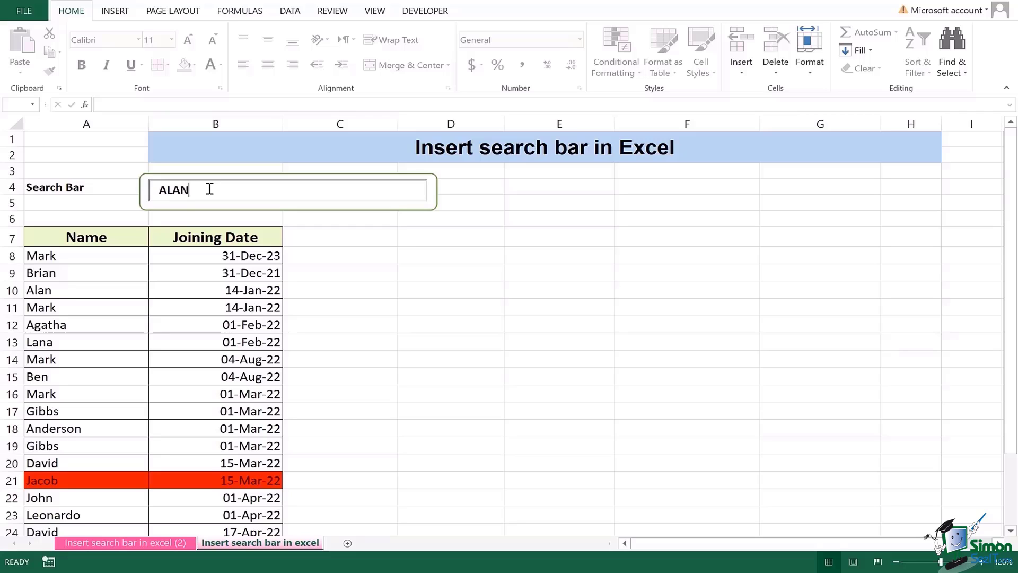
left_click(450, 236)
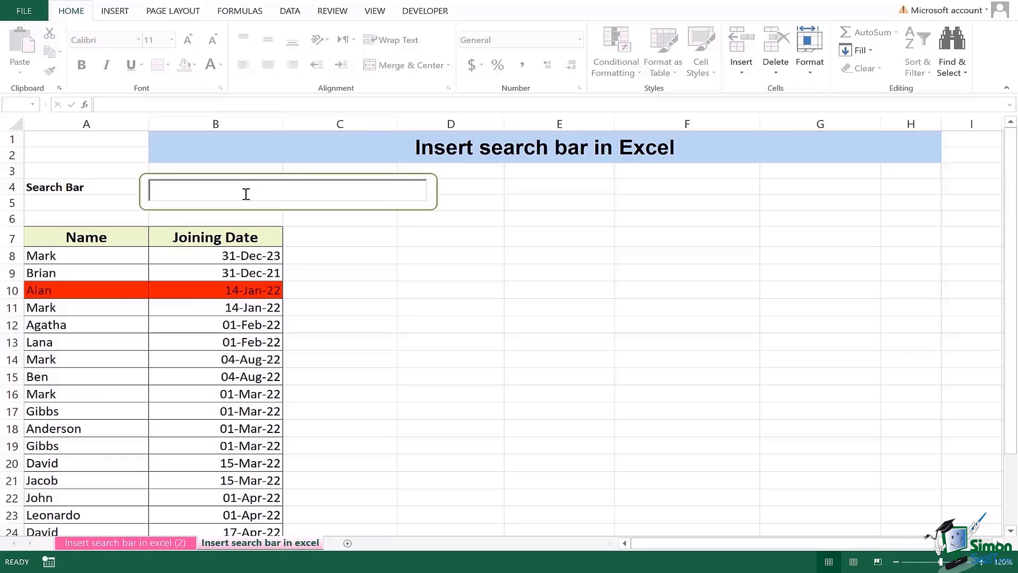
type("BEN")
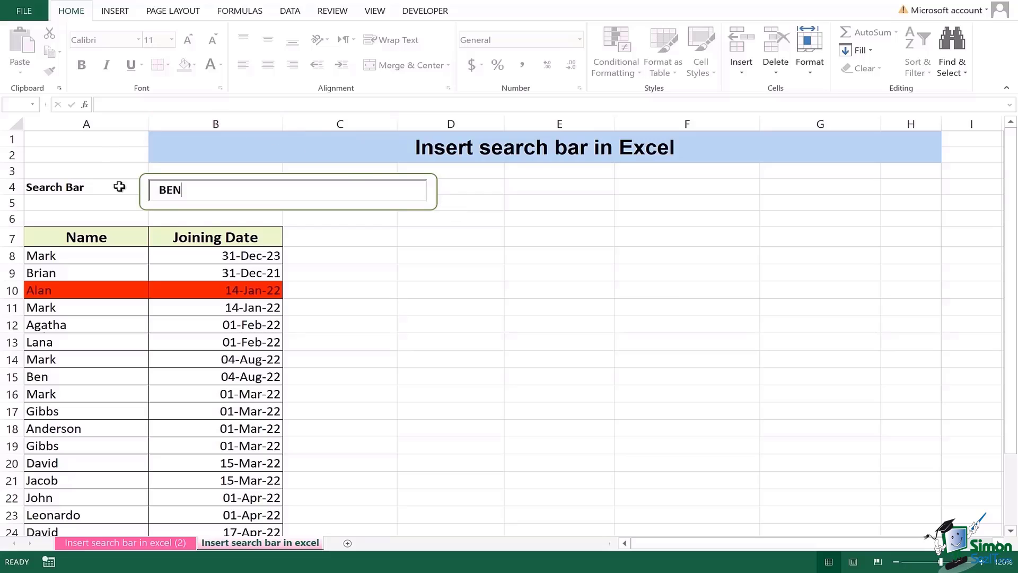
mouse_move(267, 209)
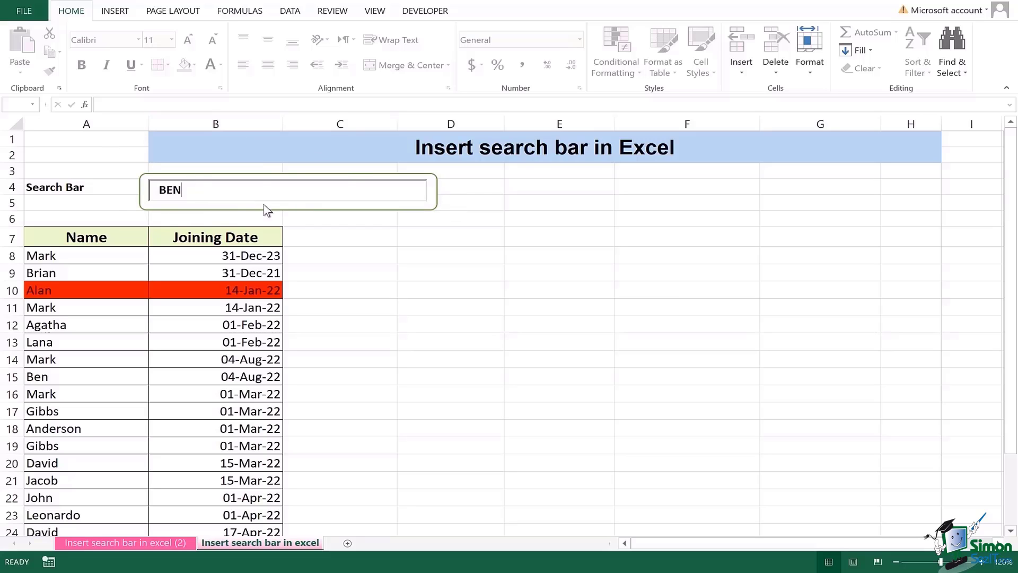
left_click(558, 188)
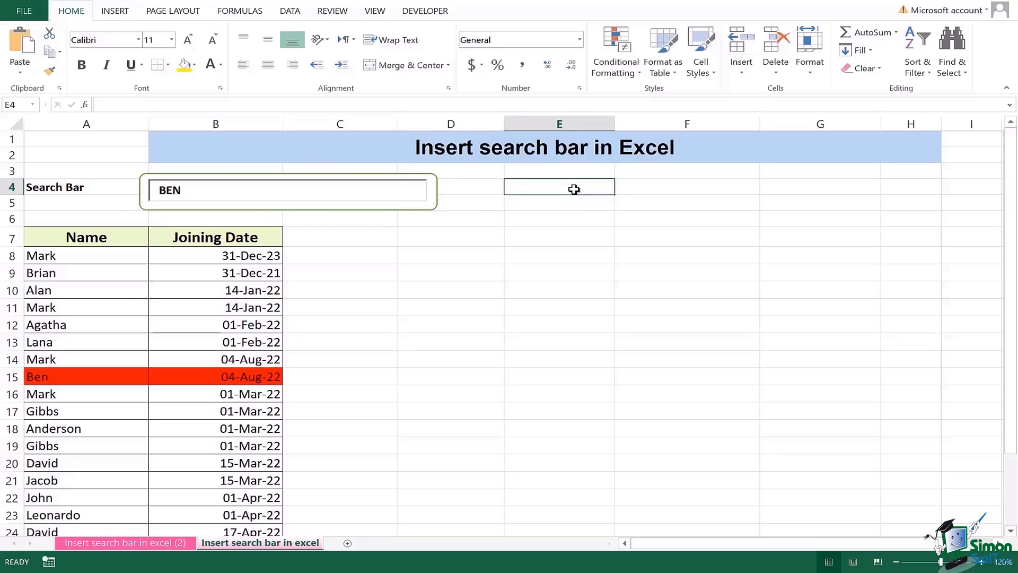
mouse_move(841, 246)
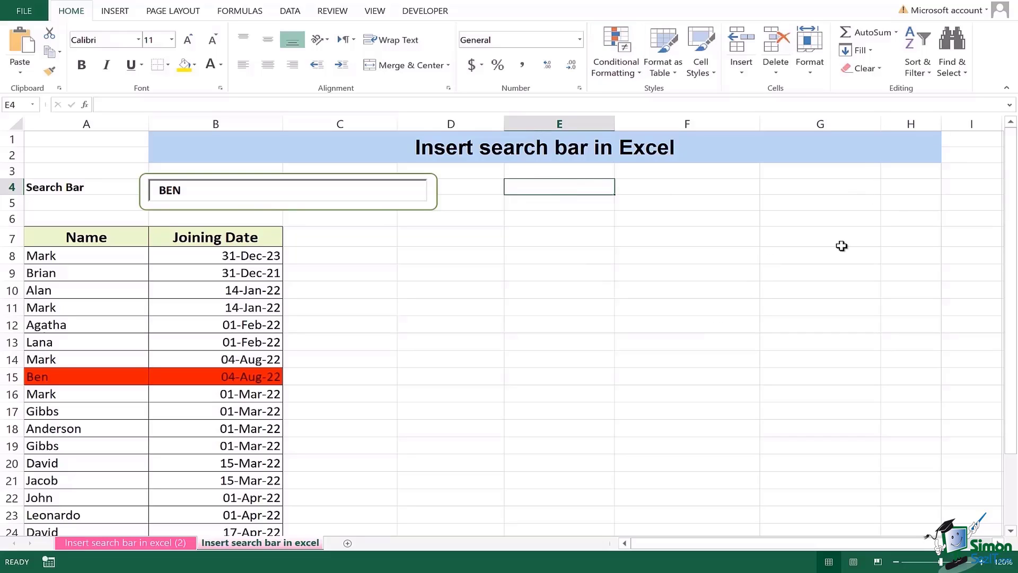
mouse_move(780, 270)
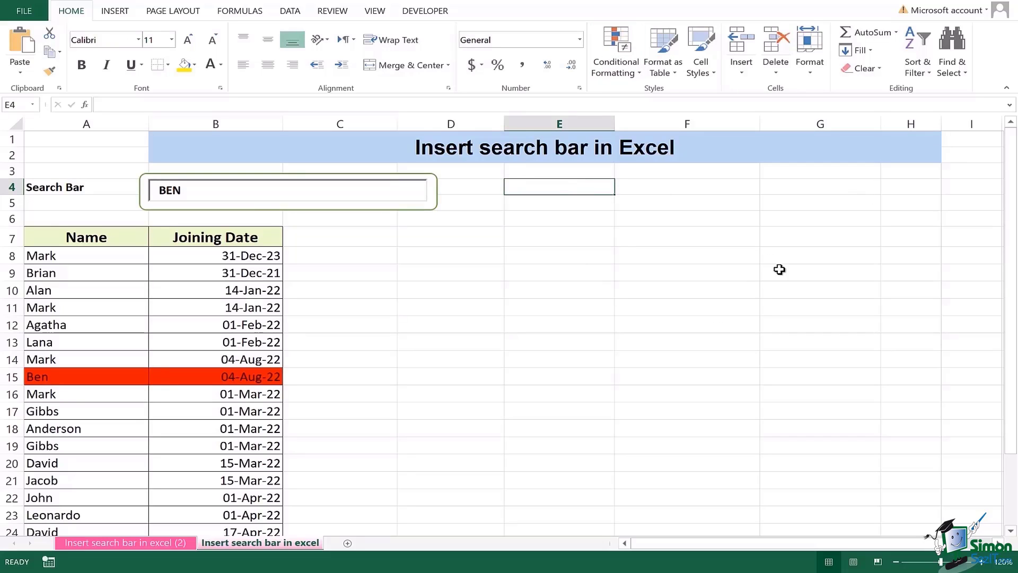
mouse_move(169, 208)
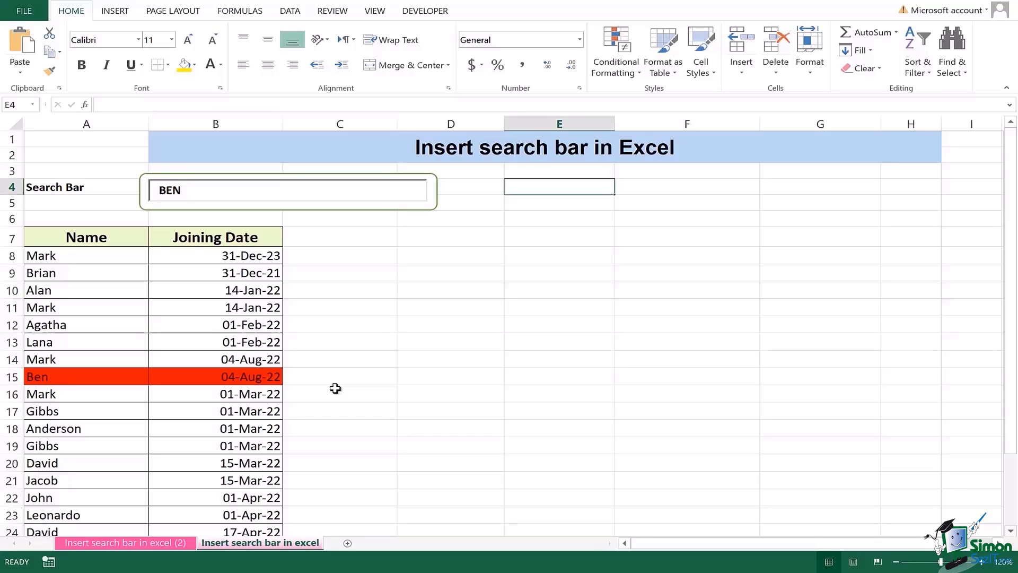
mouse_move(236, 210)
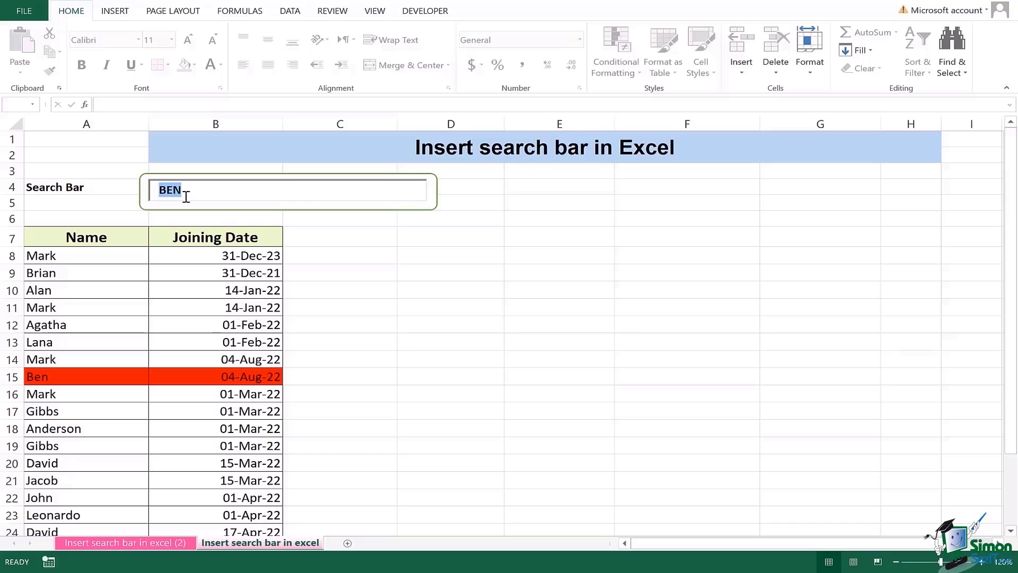
Step: Clear the box, dismiss the Find dialog, and search AGATHA to highlight Agatha's row red
left_click(643, 147)
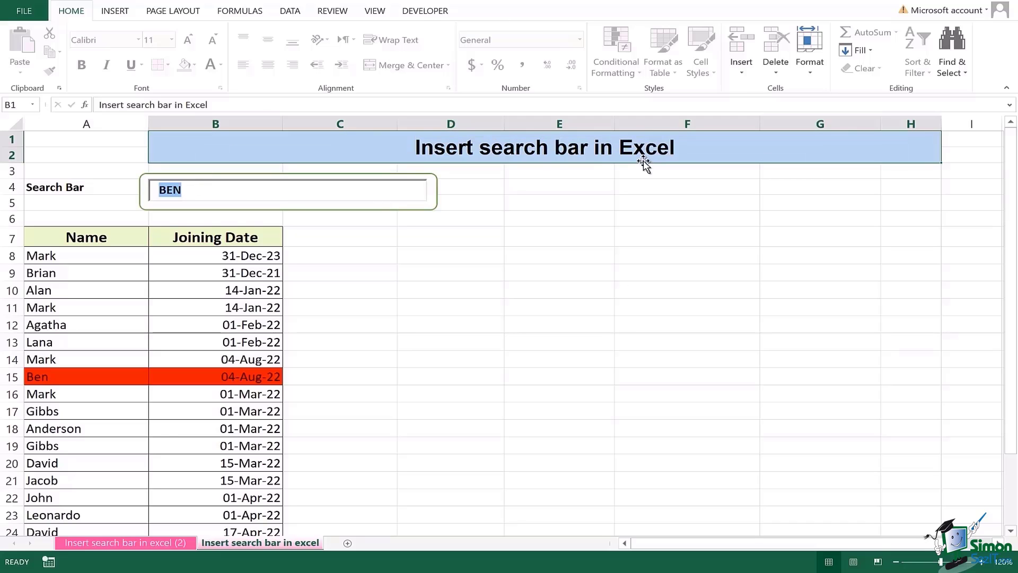
left_click(559, 202)
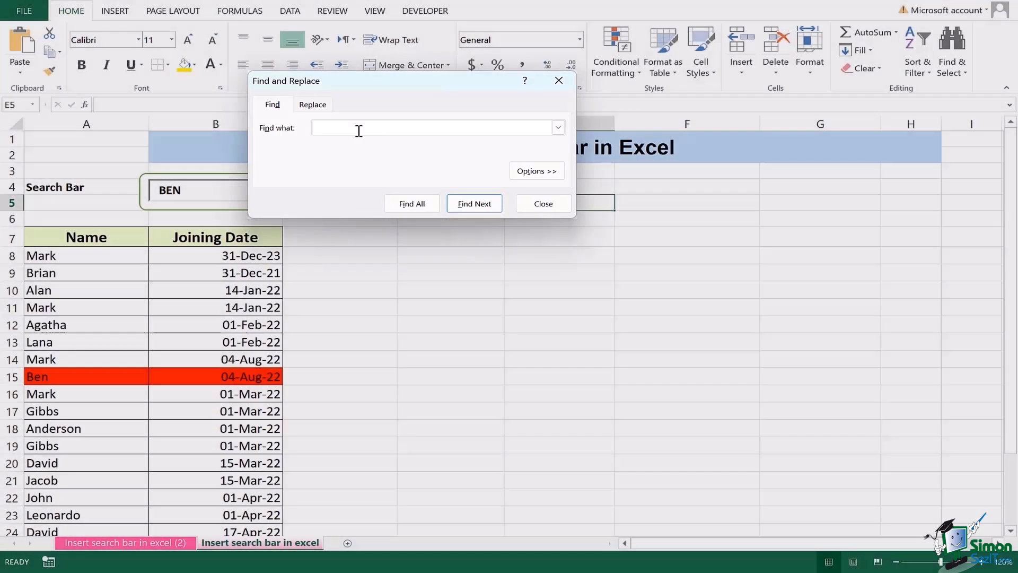
left_click(542, 203)
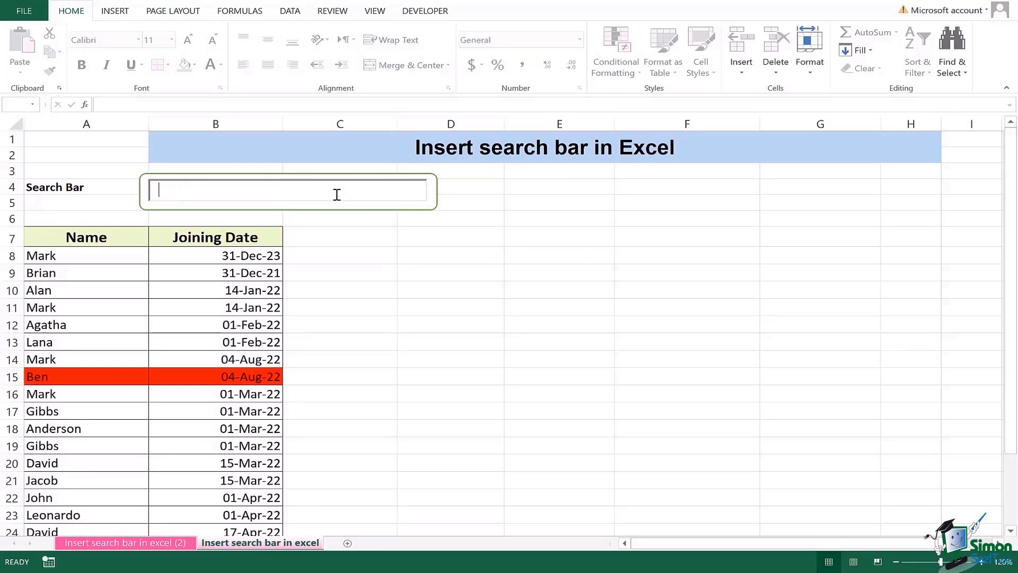
type("AGATHA")
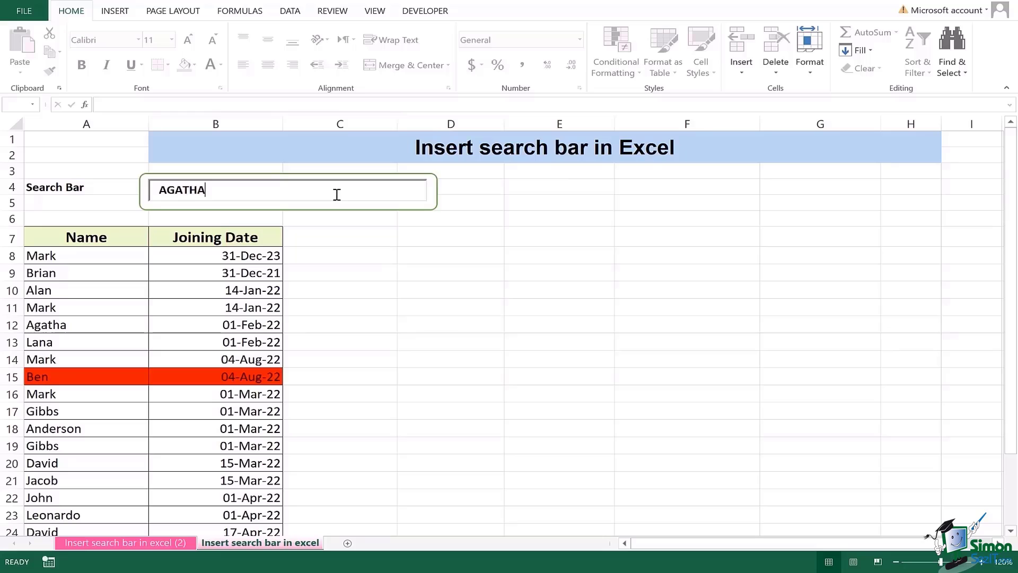
left_click(339, 237)
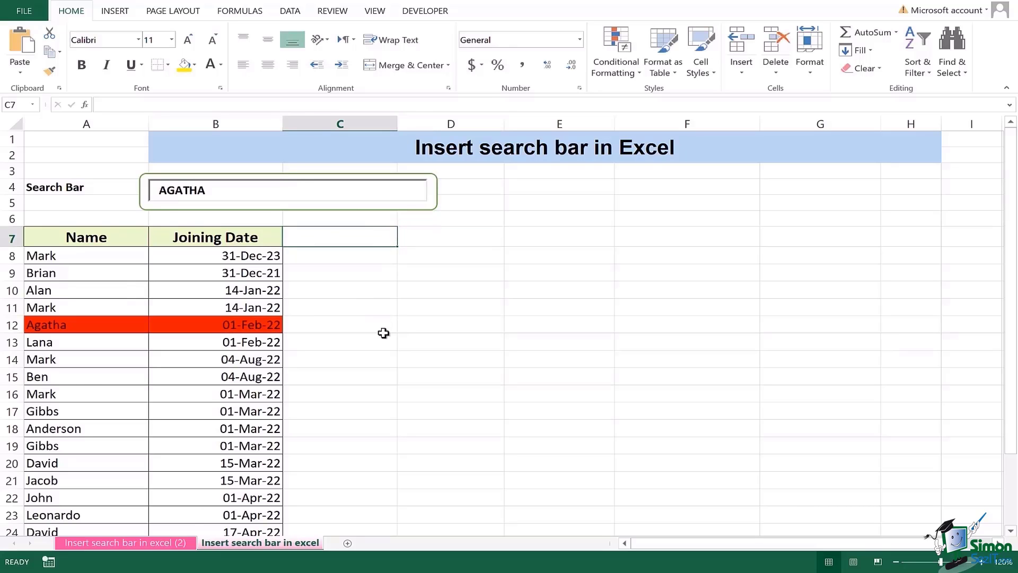